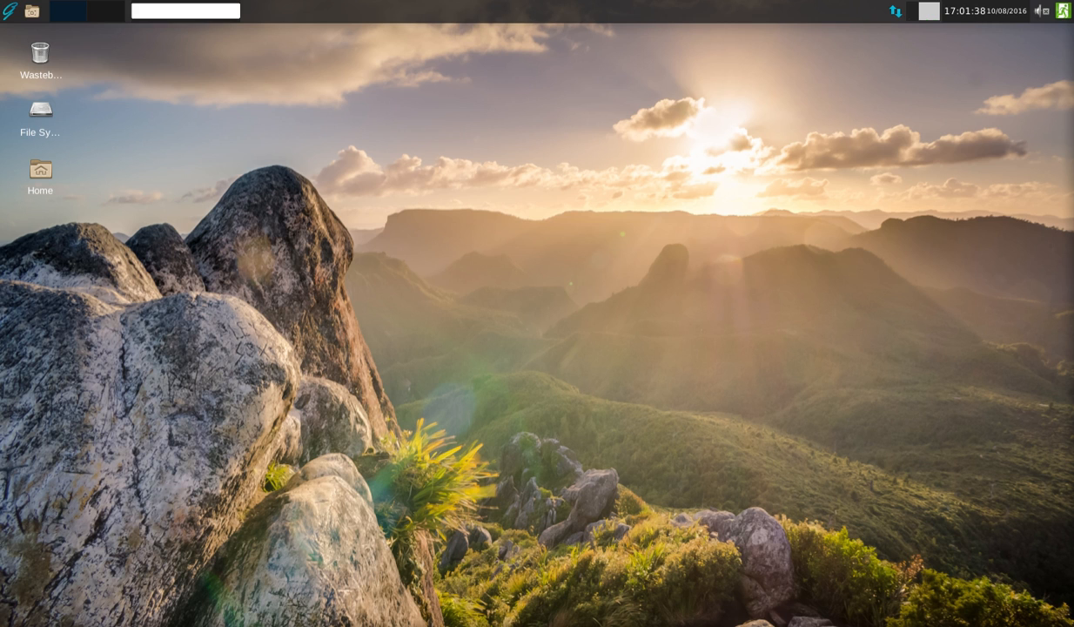
{"action": "mouse_move", "coordinate": [641, 204]}
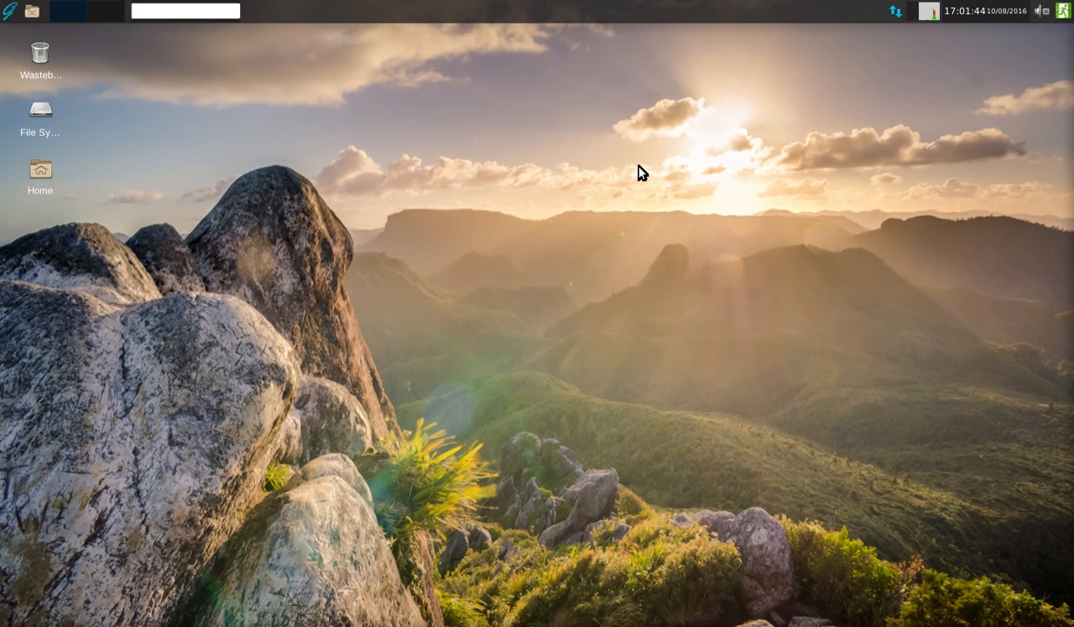
{"action": "mouse_move", "coordinate": [654, 155]}
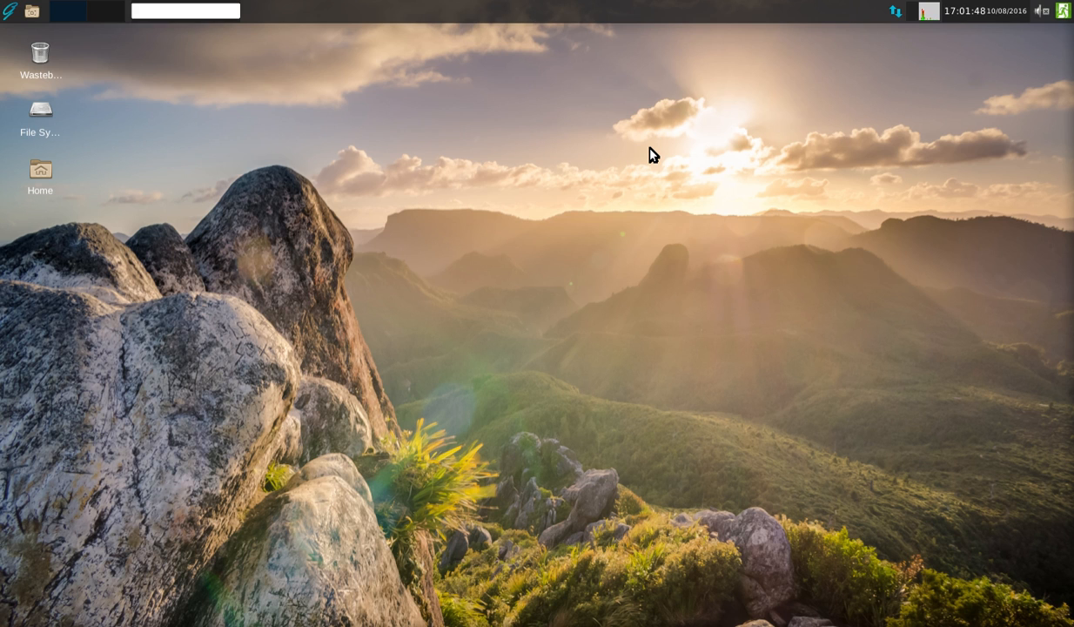
{"action": "mouse_move", "coordinate": [505, 176]}
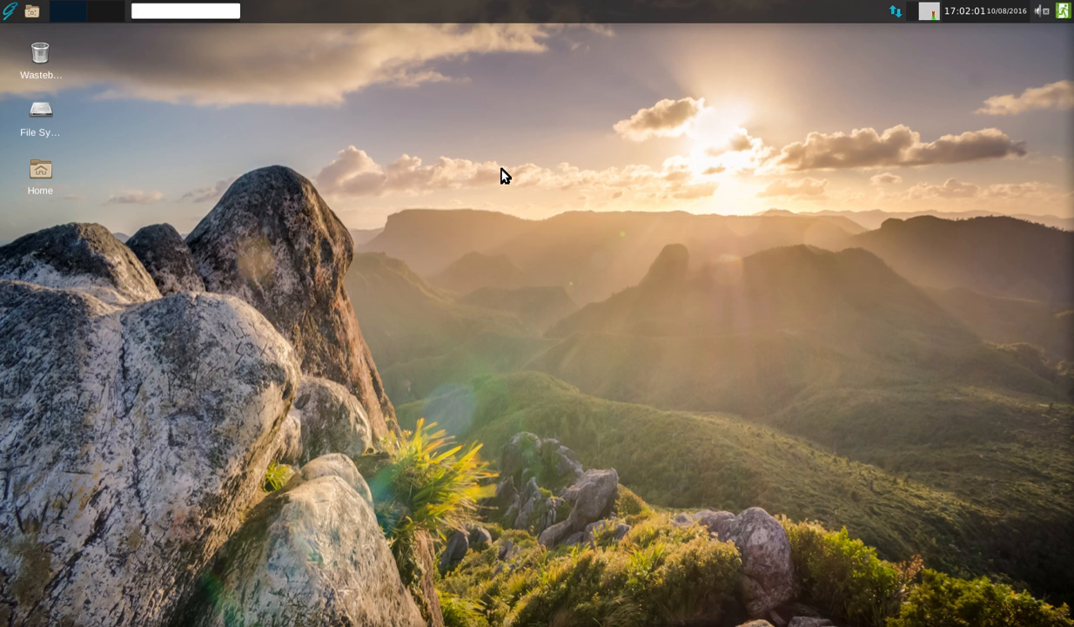
{"action": "mouse_move", "coordinate": [571, 179]}
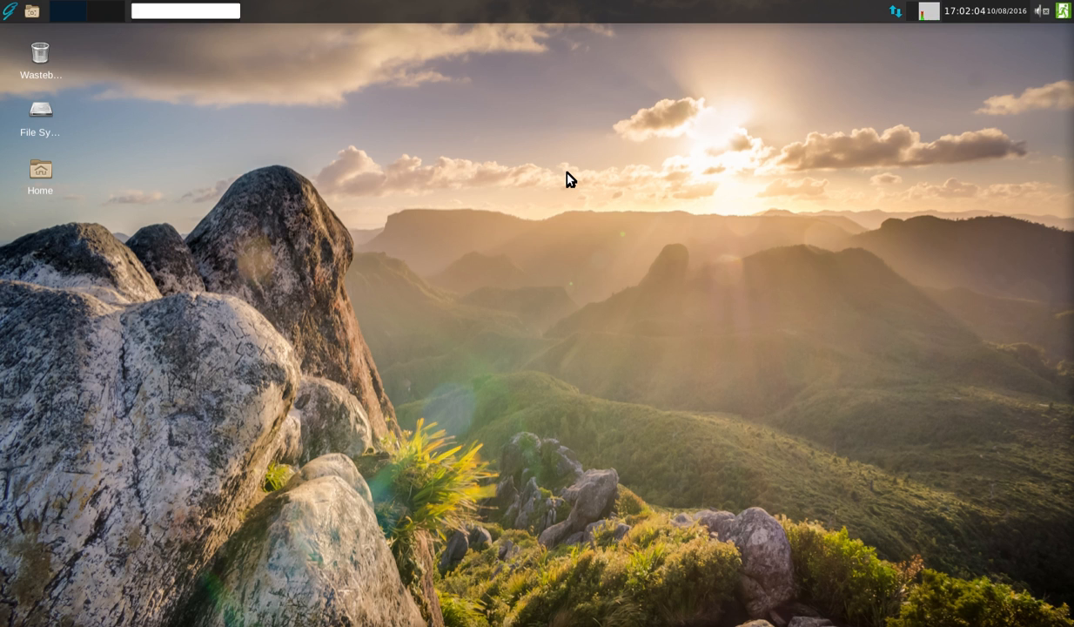
{"action": "mouse_move", "coordinate": [196, 53]}
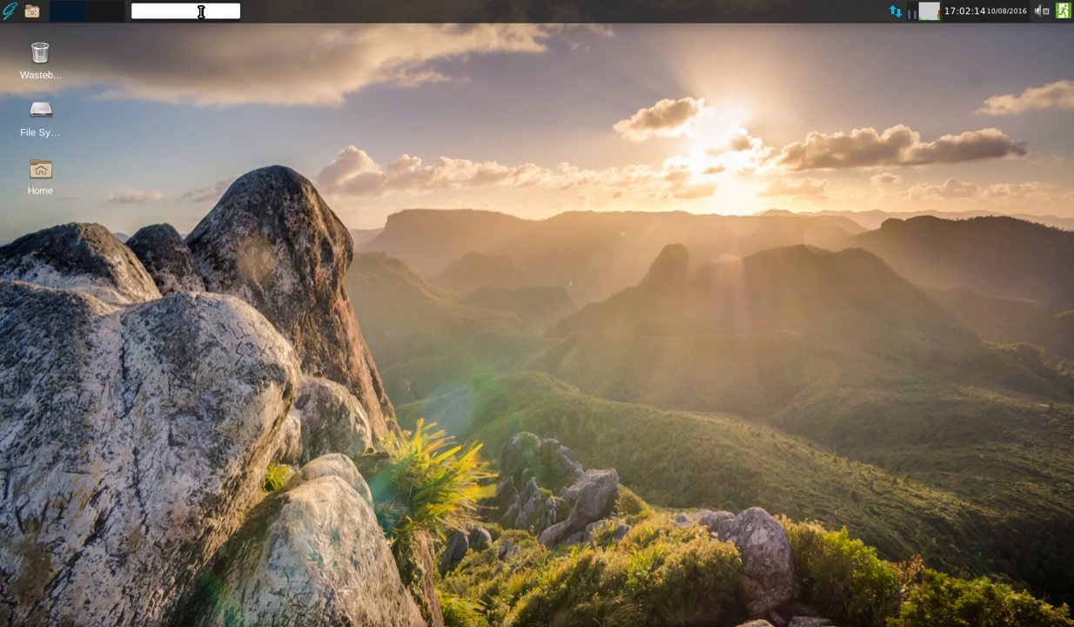
Launch Firefox via the panel launcher ('fire') and focus the start-page Search box
{"action": "type", "text": "fire"}
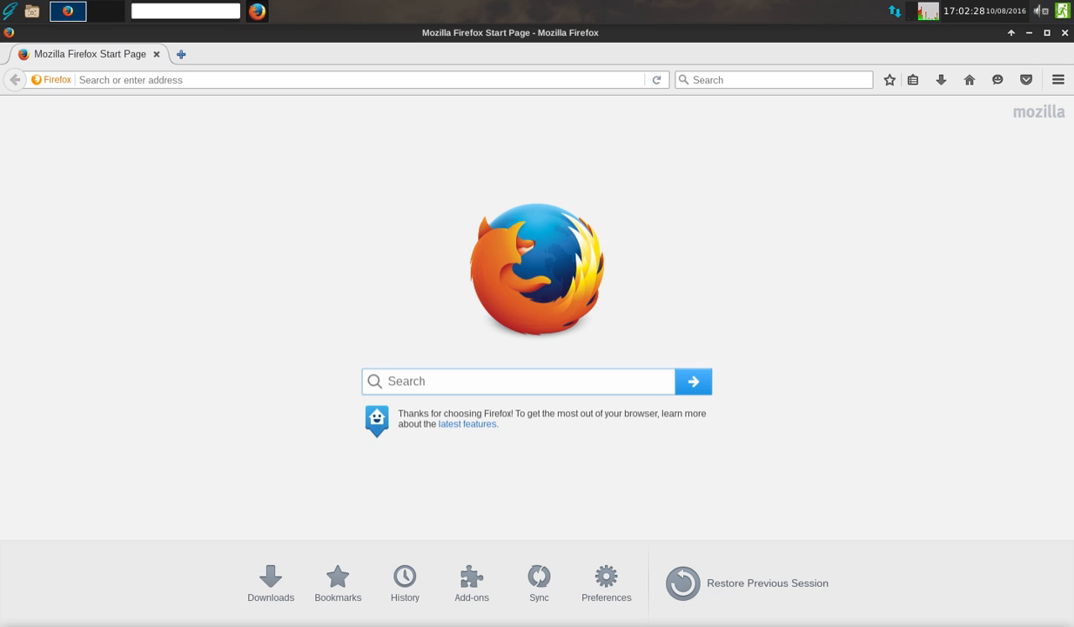
{"action": "left_click", "coordinate": [517, 382]}
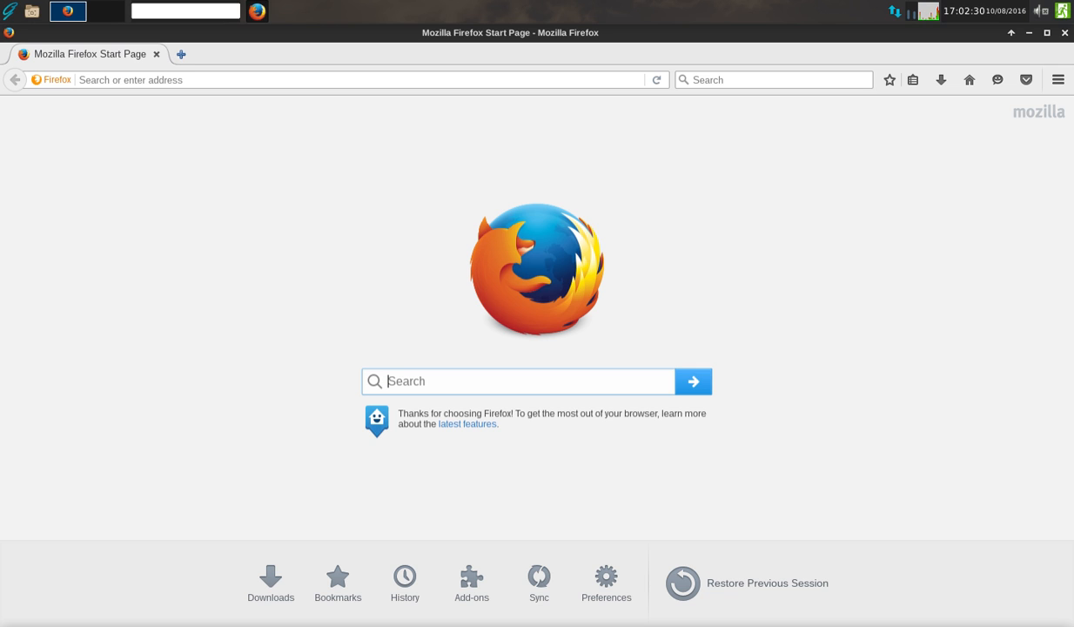
{"action": "mouse_move", "coordinate": [331, 201]}
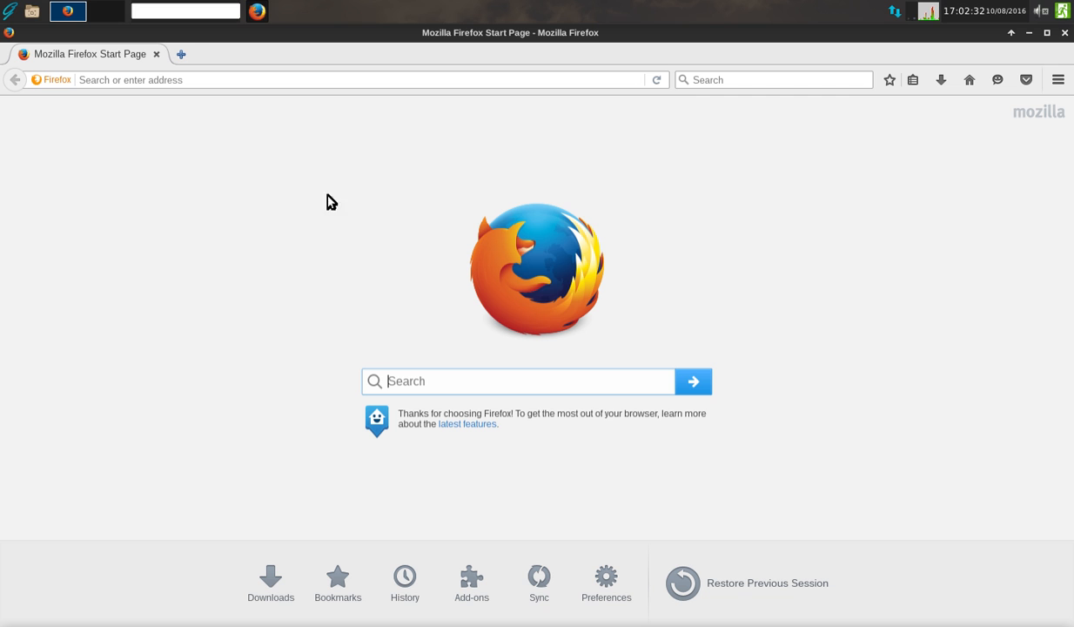
{"action": "mouse_move", "coordinate": [519, 33]}
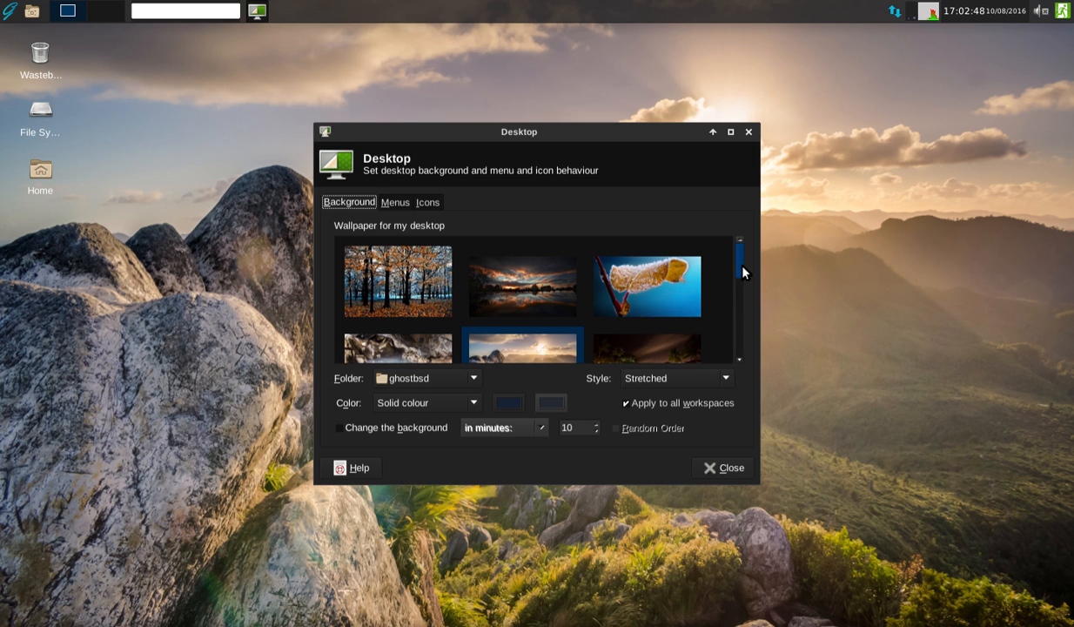
Scroll the wallpaper thumbnails and apply the pink-sky pier-posts photo as wallpaper
{"action": "scroll", "scroll_direction": "down", "scroll_amount": 3}
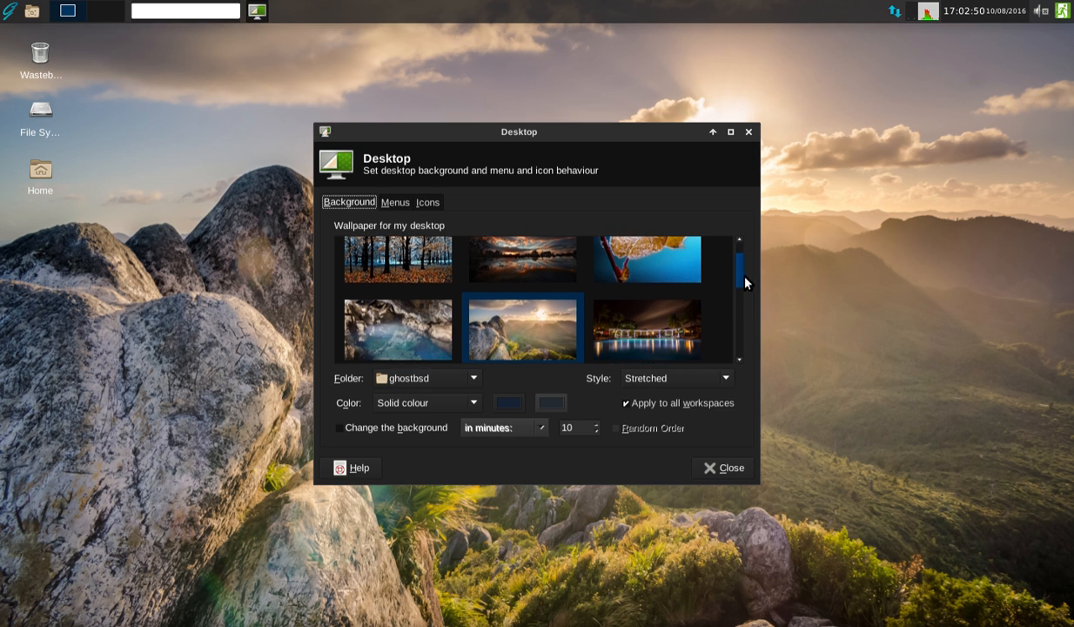
{"action": "scroll", "scroll_direction": "down", "scroll_amount": 3}
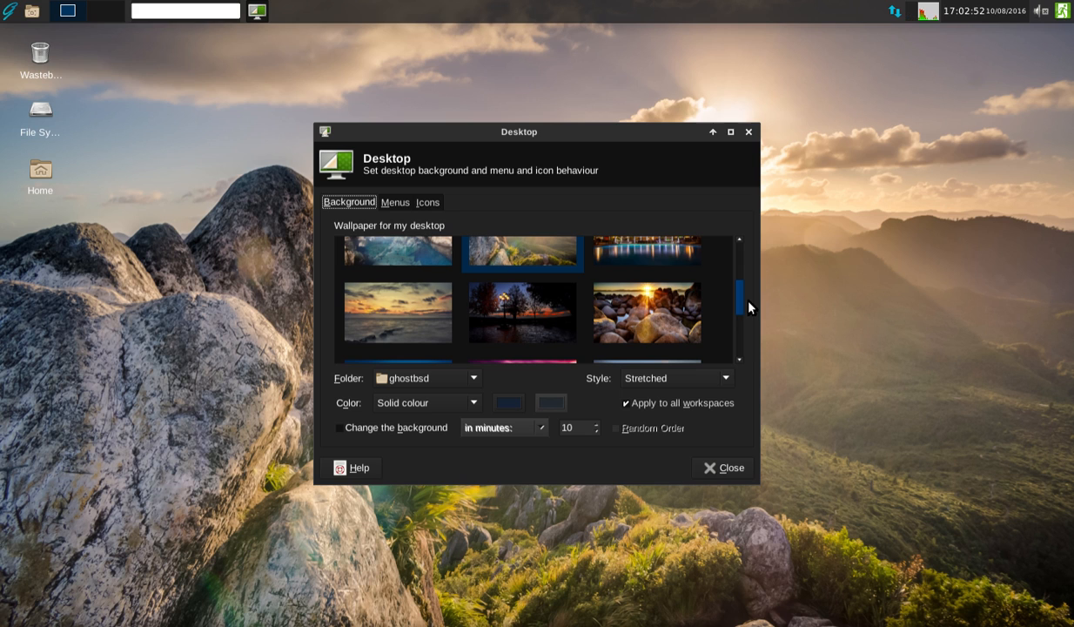
{"action": "scroll", "scroll_direction": "down", "scroll_amount": 3}
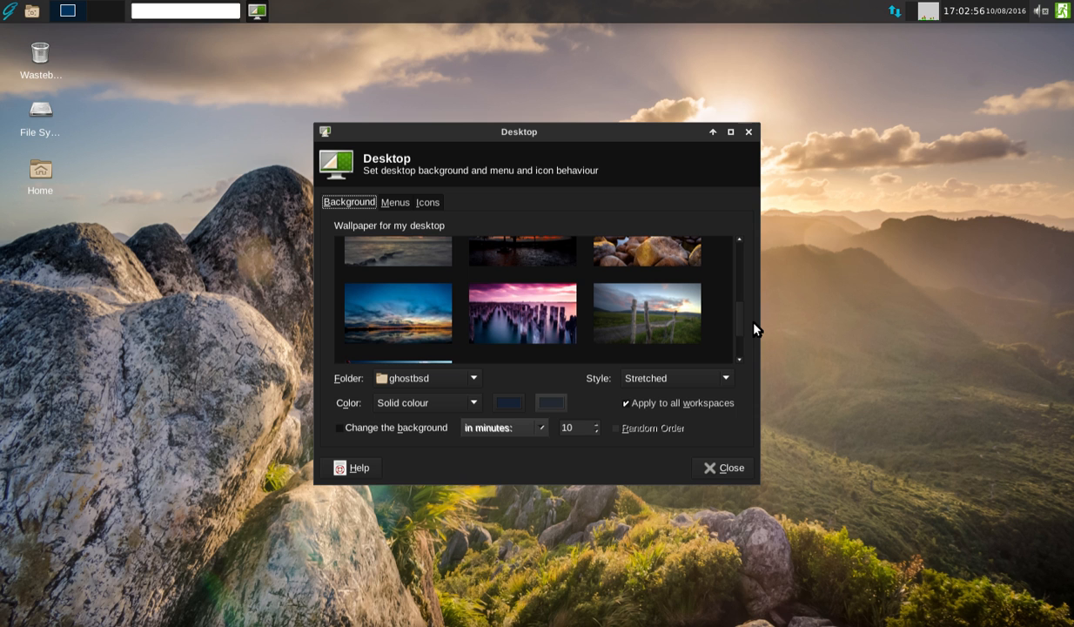
{"action": "mouse_move", "coordinate": [659, 325]}
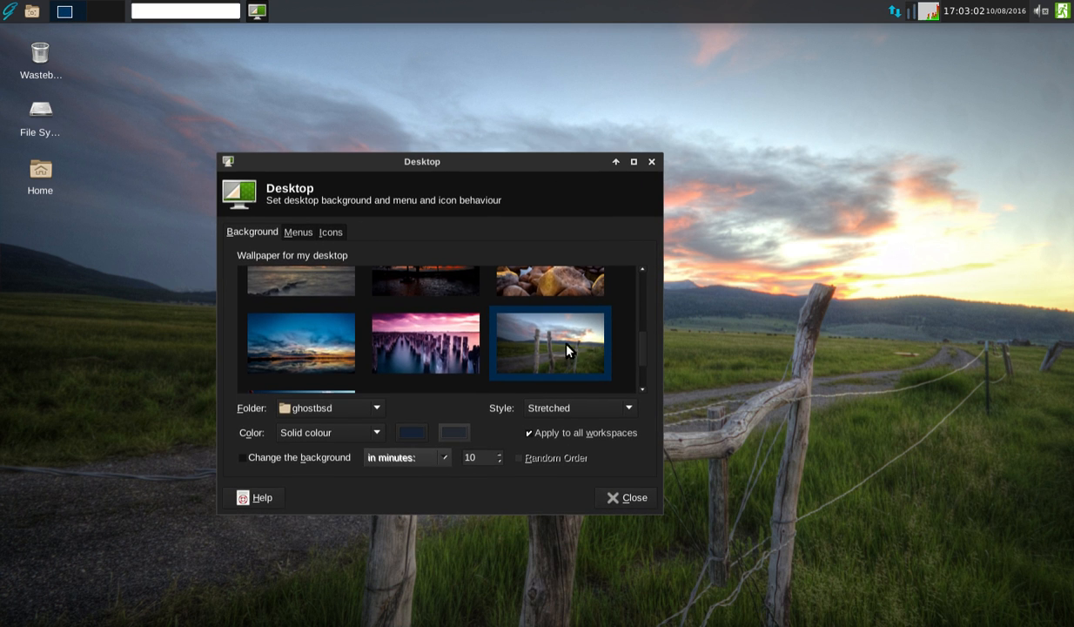
{"action": "left_click", "coordinate": [426, 343]}
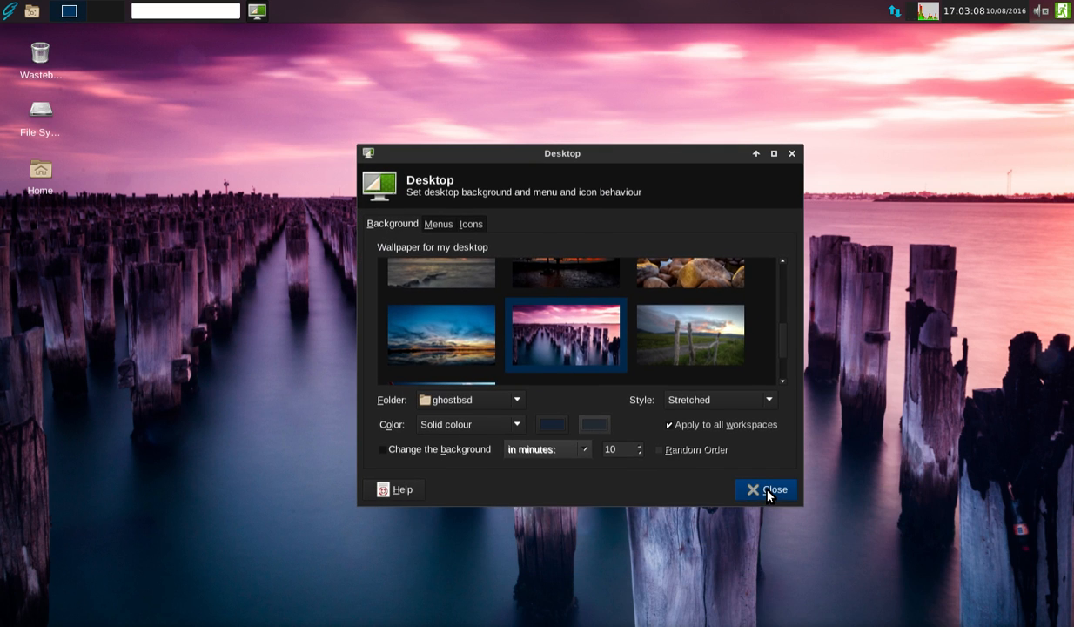
Close the Desktop settings dialog, leaving the pier-posts wallpaper on the desktop
{"action": "left_click", "coordinate": [765, 490]}
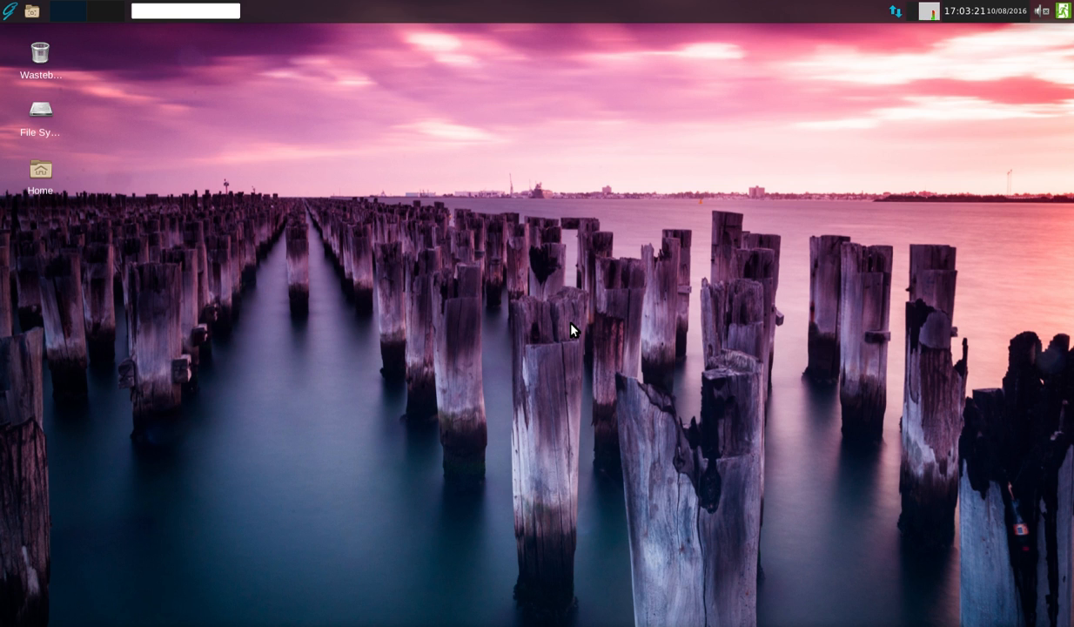
{"action": "mouse_move", "coordinate": [355, 288]}
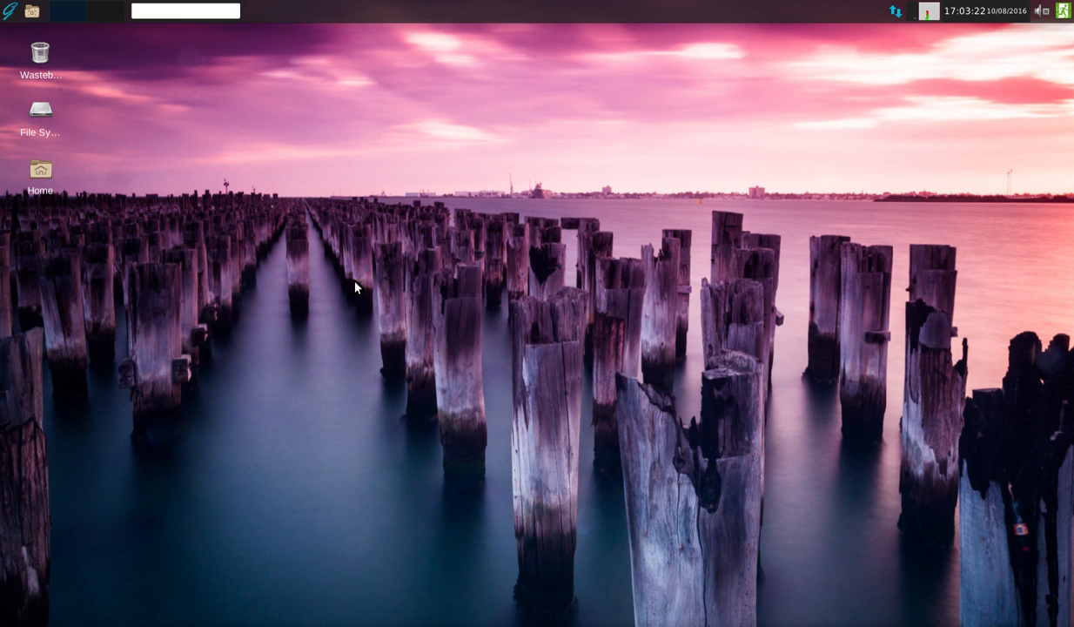
{"action": "mouse_move", "coordinate": [270, 137]}
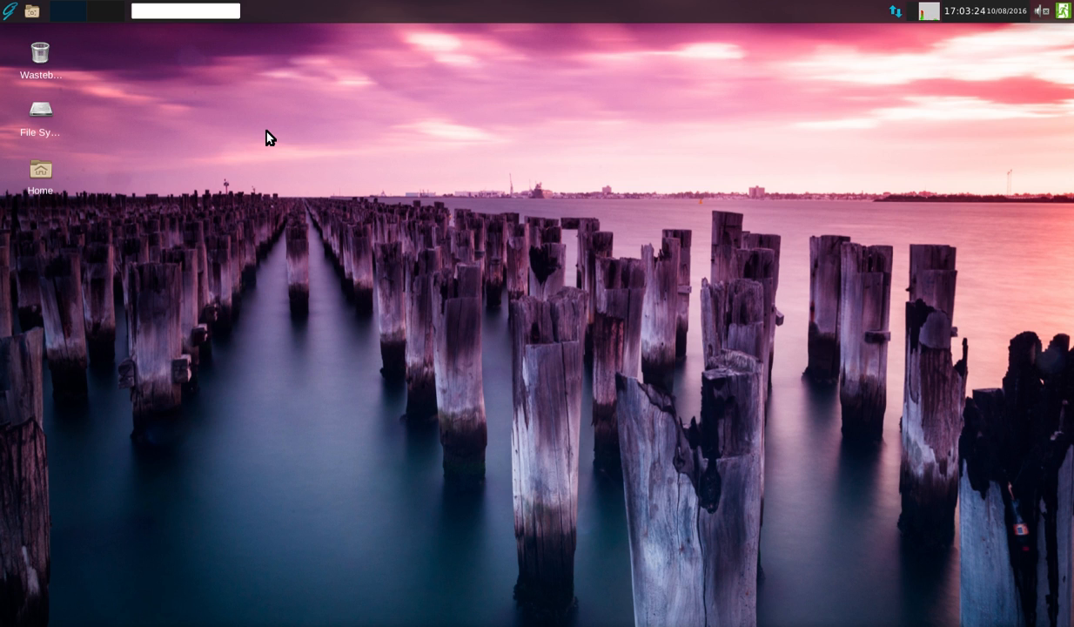
{"action": "mouse_move", "coordinate": [216, 113]}
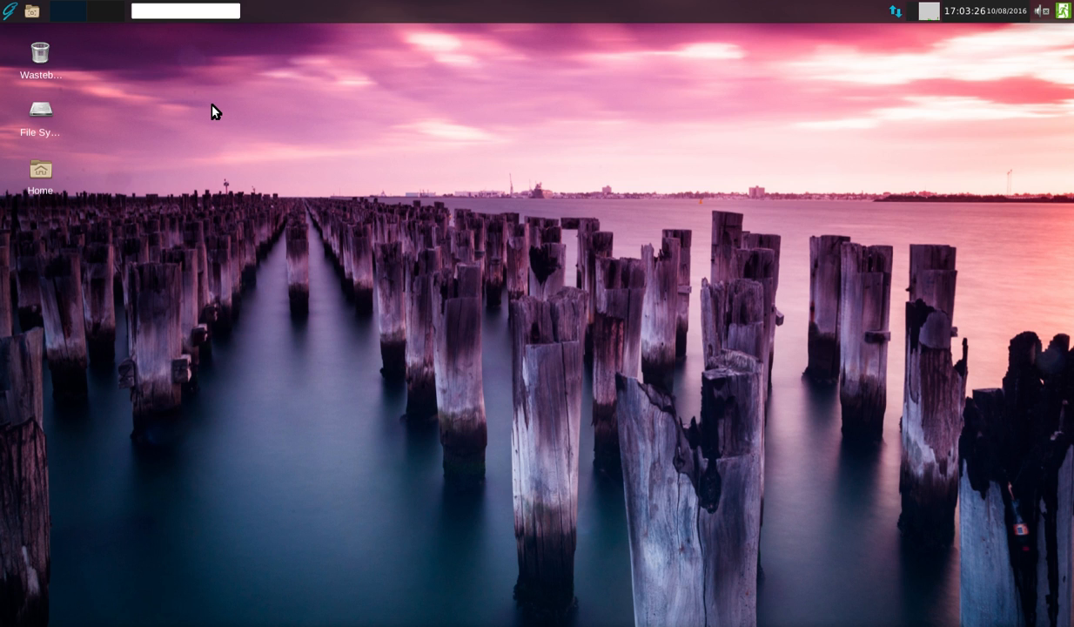
{"action": "mouse_move", "coordinate": [191, 105]}
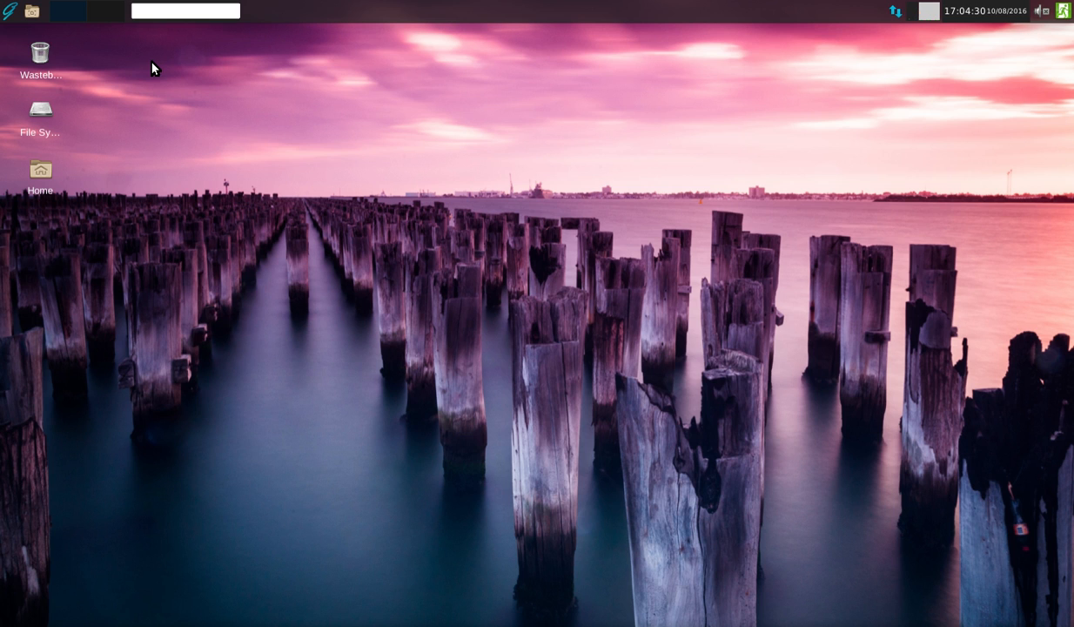
{"action": "mouse_move", "coordinate": [362, 164]}
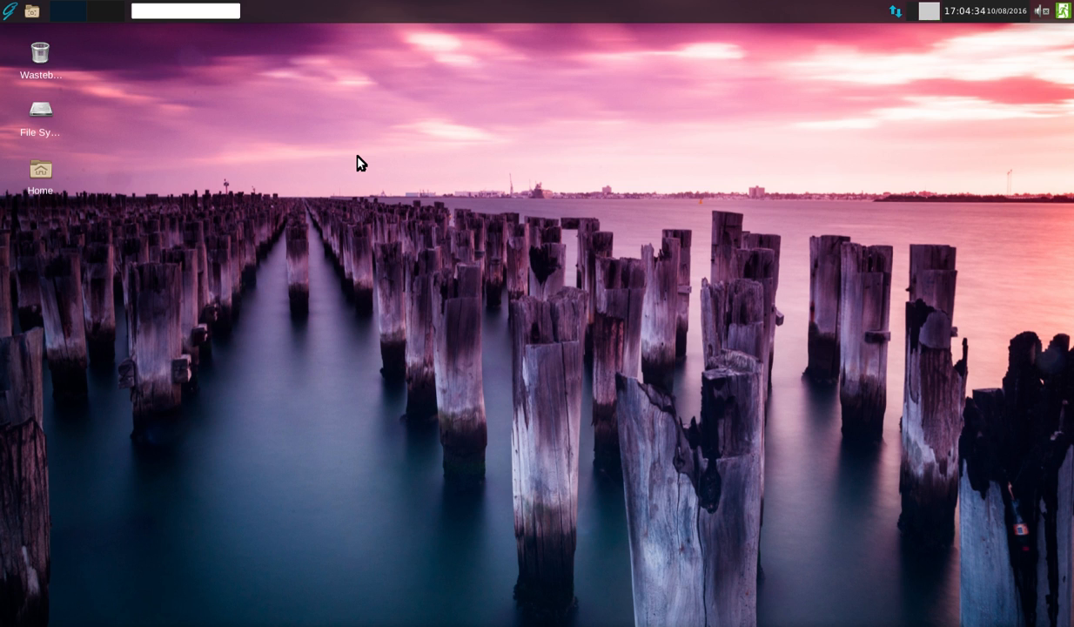
{"action": "mouse_move", "coordinate": [417, 172]}
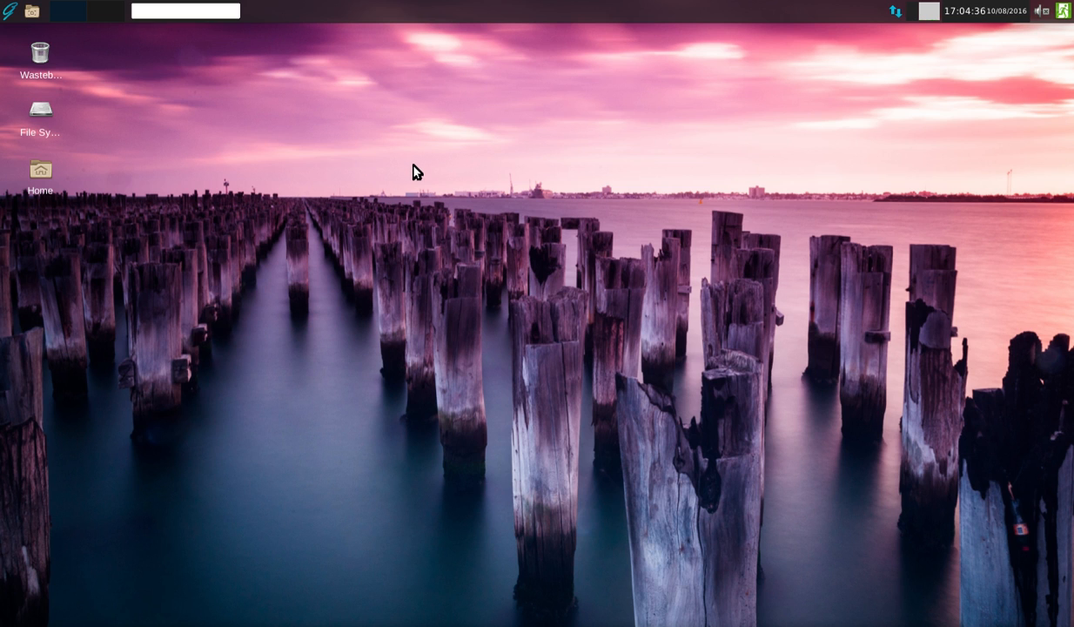
{"action": "mouse_move", "coordinate": [423, 171]}
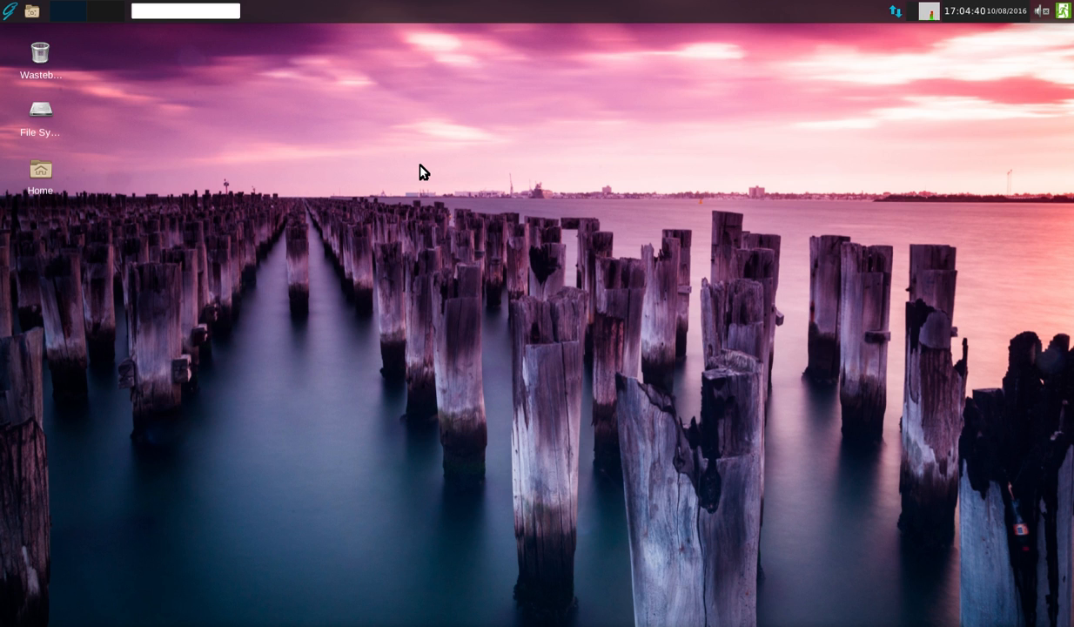
{"action": "mouse_move", "coordinate": [208, 192]}
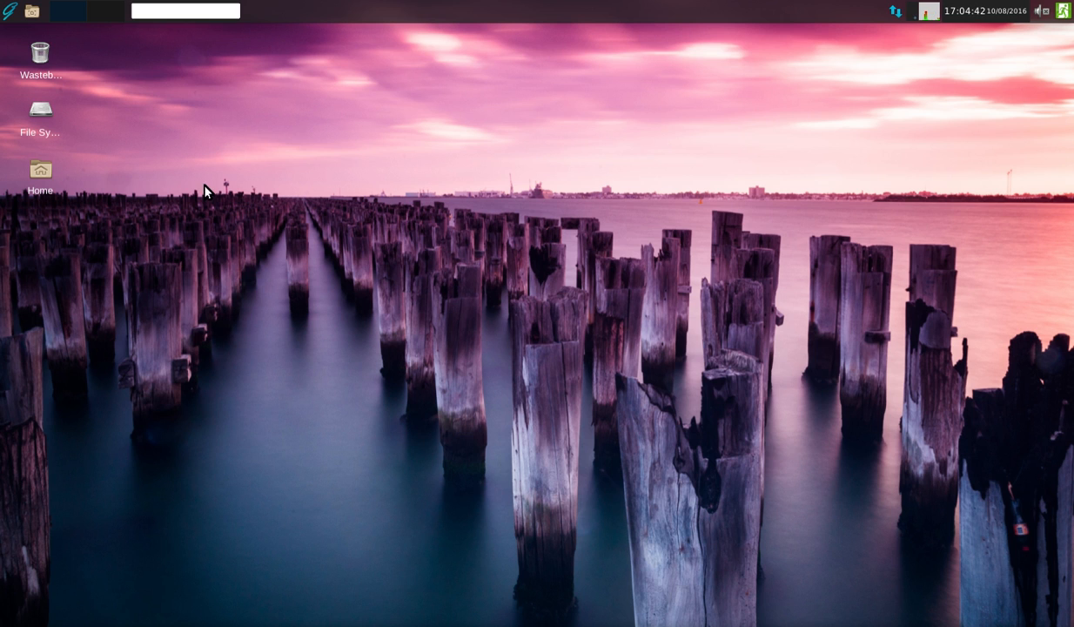
Bring up the Applications menu to reach the Multimedia category for OBS
{"action": "left_click", "coordinate": [9, 11]}
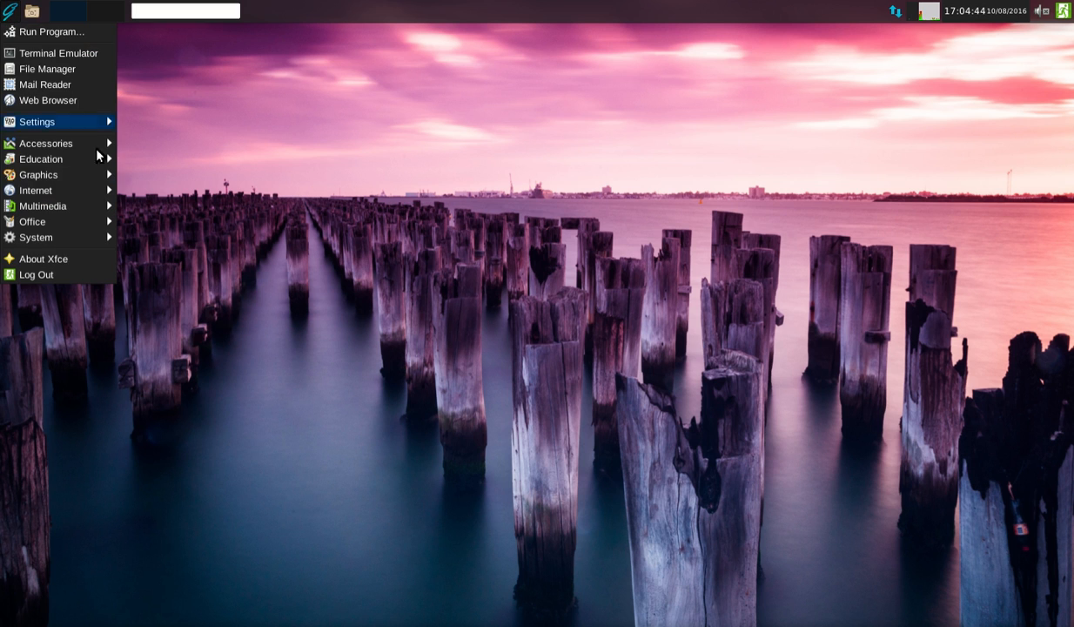
{"action": "mouse_move", "coordinate": [50, 206]}
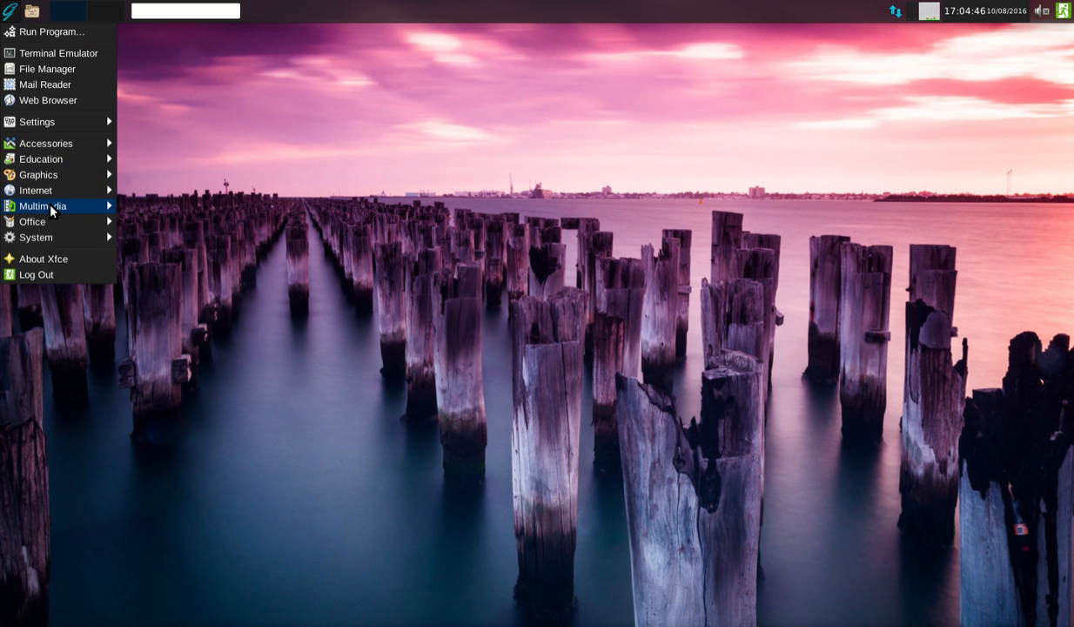
{"action": "mouse_move", "coordinate": [39, 174]}
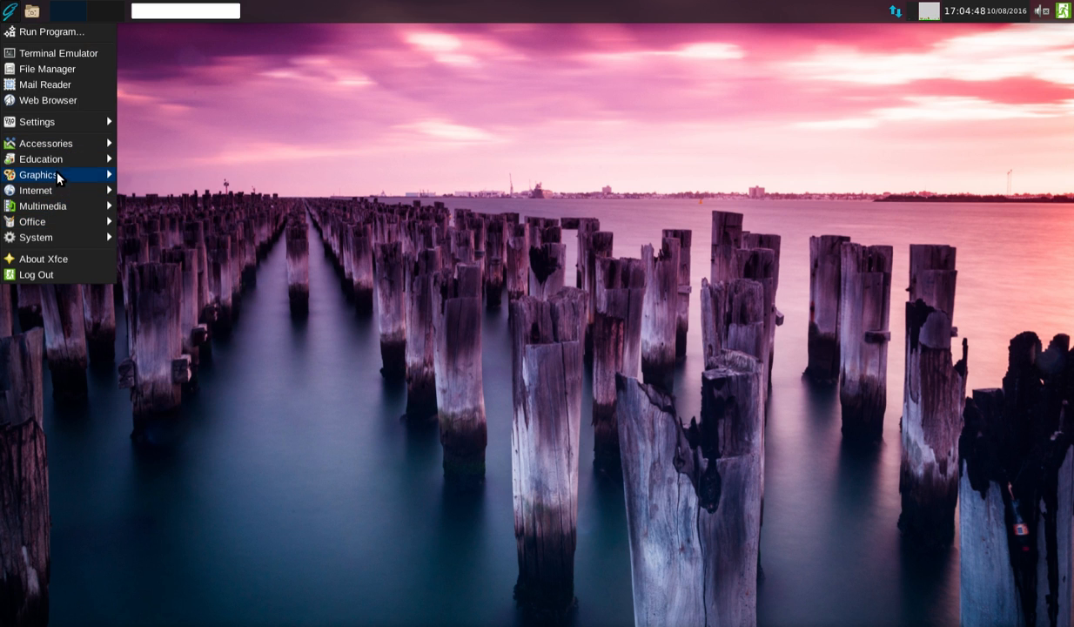
{"action": "mouse_move", "coordinate": [32, 221]}
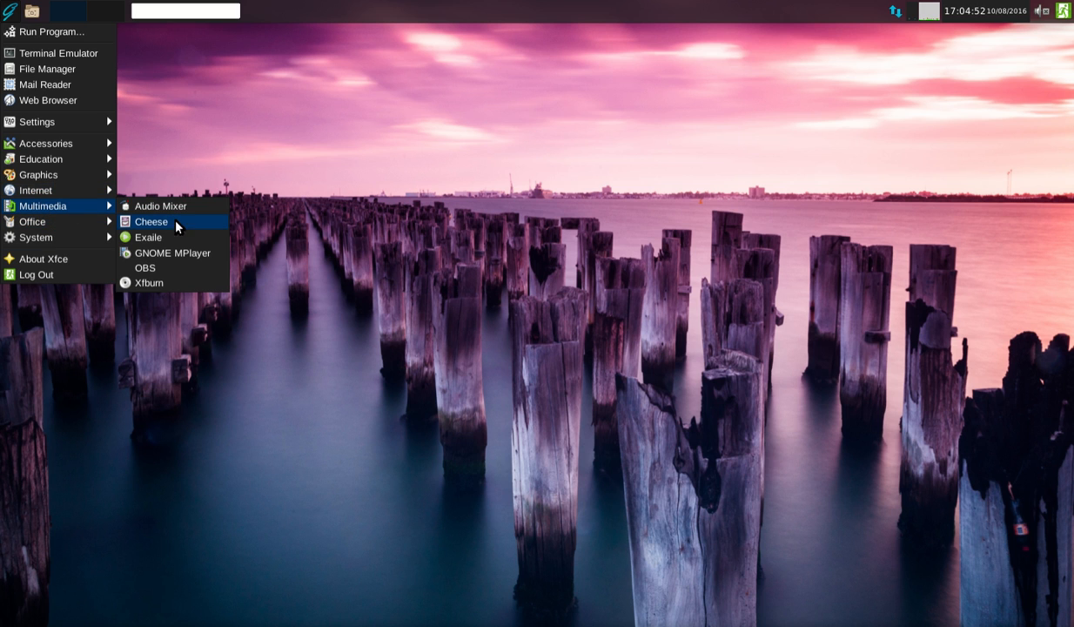
{"action": "mouse_move", "coordinate": [188, 260]}
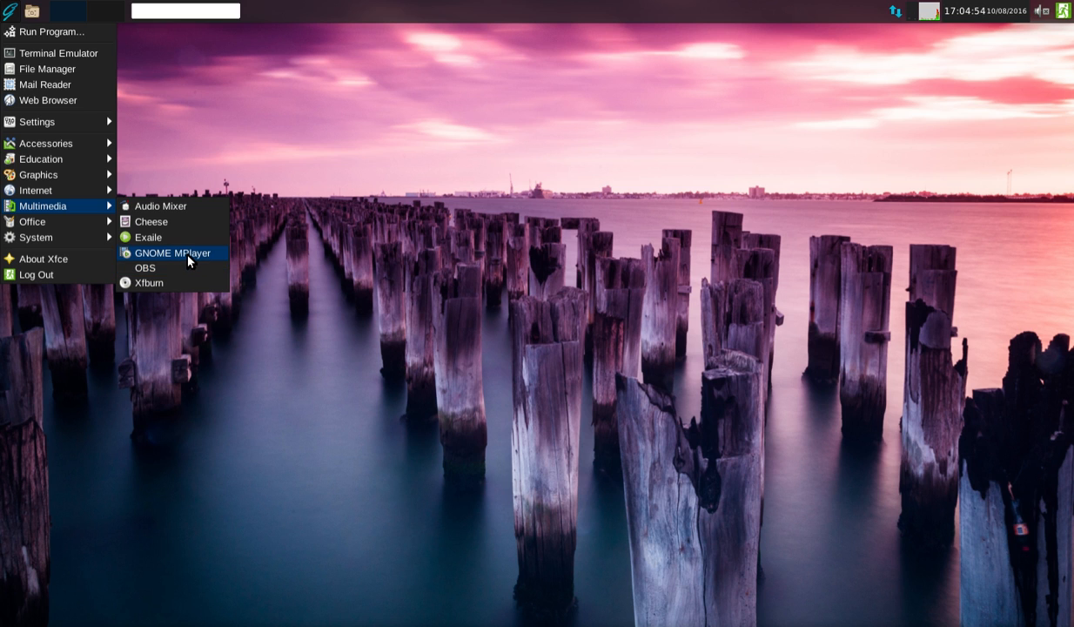
{"action": "mouse_move", "coordinate": [203, 258]}
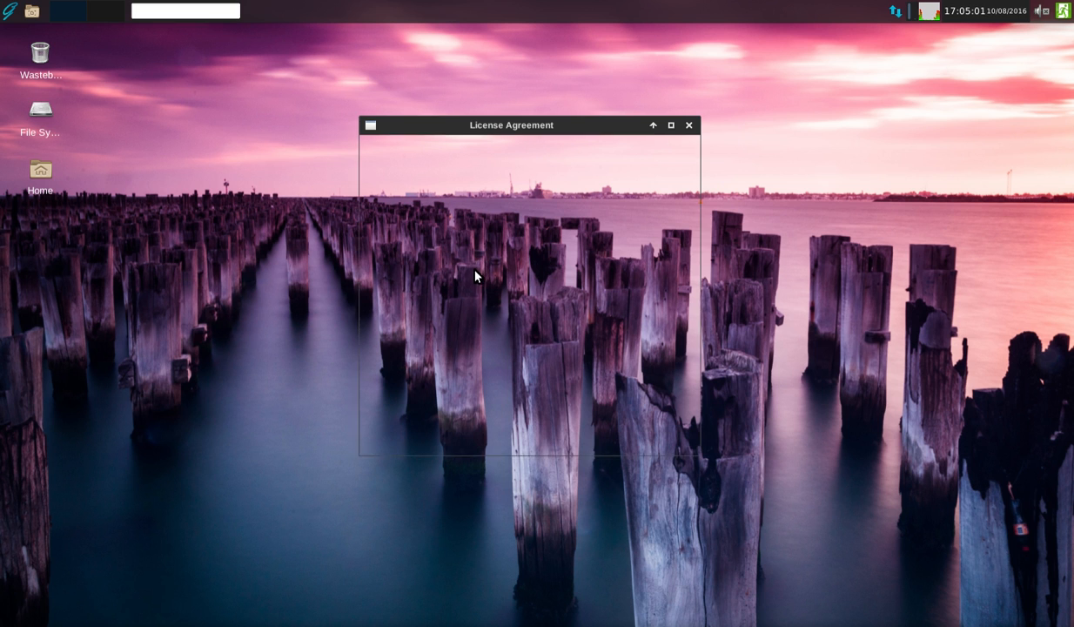
Accept the OBS license agreement so the main window opens with its untitled scene
{"action": "left_click", "coordinate": [689, 124]}
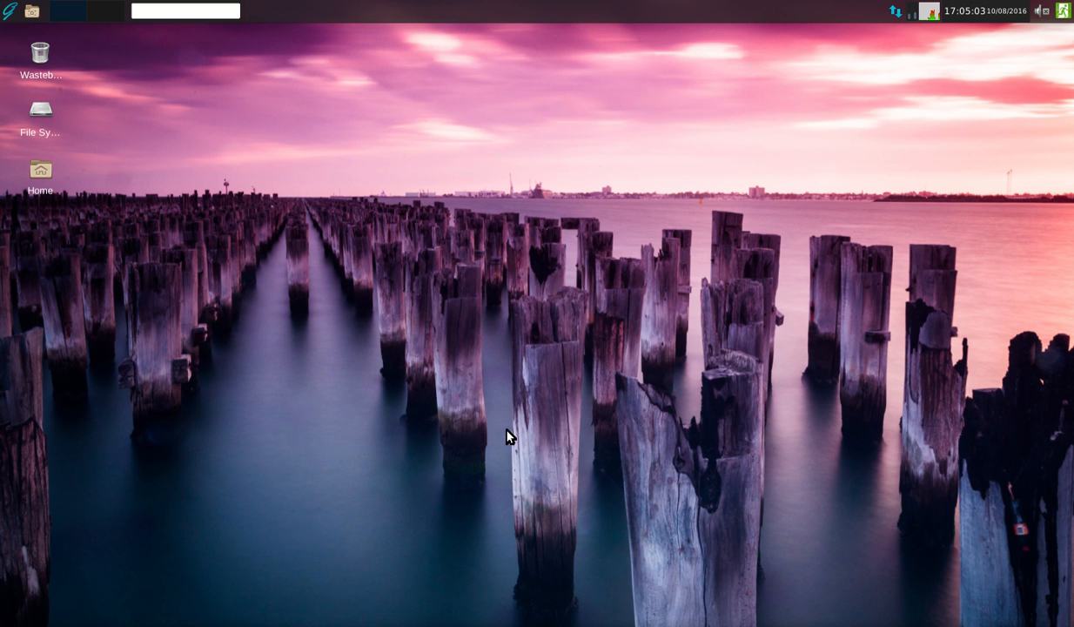
{"action": "left_click", "coordinate": [61, 10]}
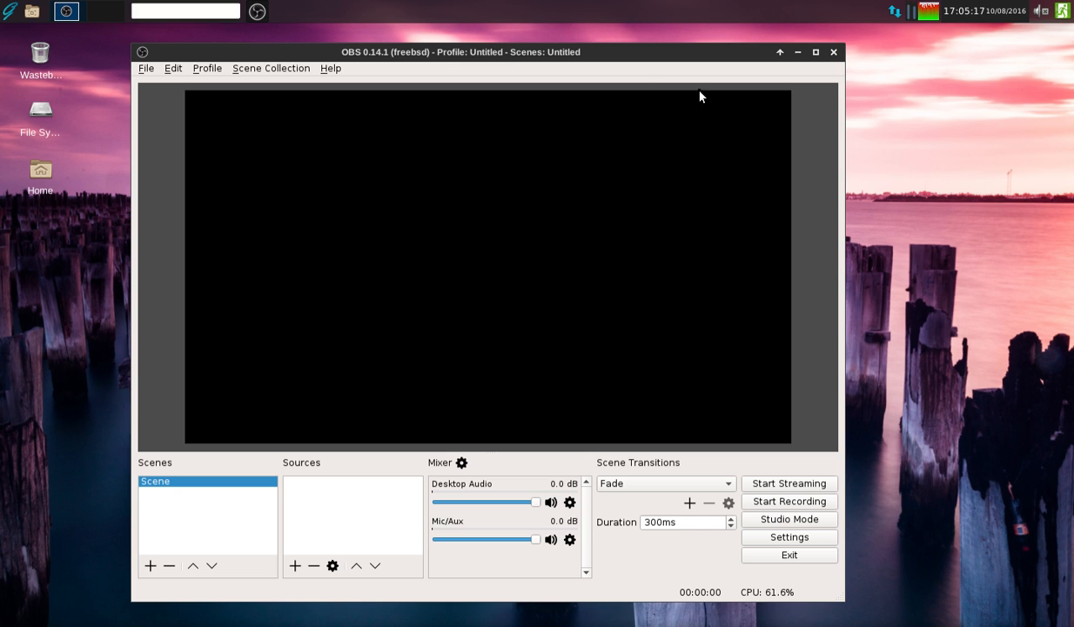
{"action": "mouse_move", "coordinate": [826, 560]}
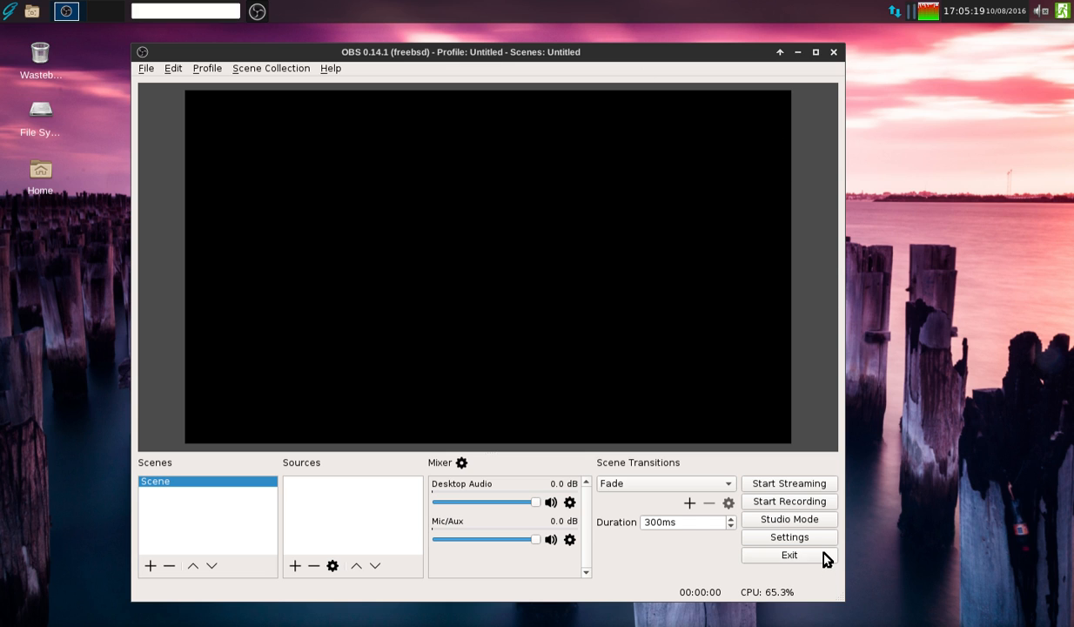
Exit OBS Studio and bring up the Applications menu to browse Accessories and Internet
{"action": "left_click", "coordinate": [789, 555]}
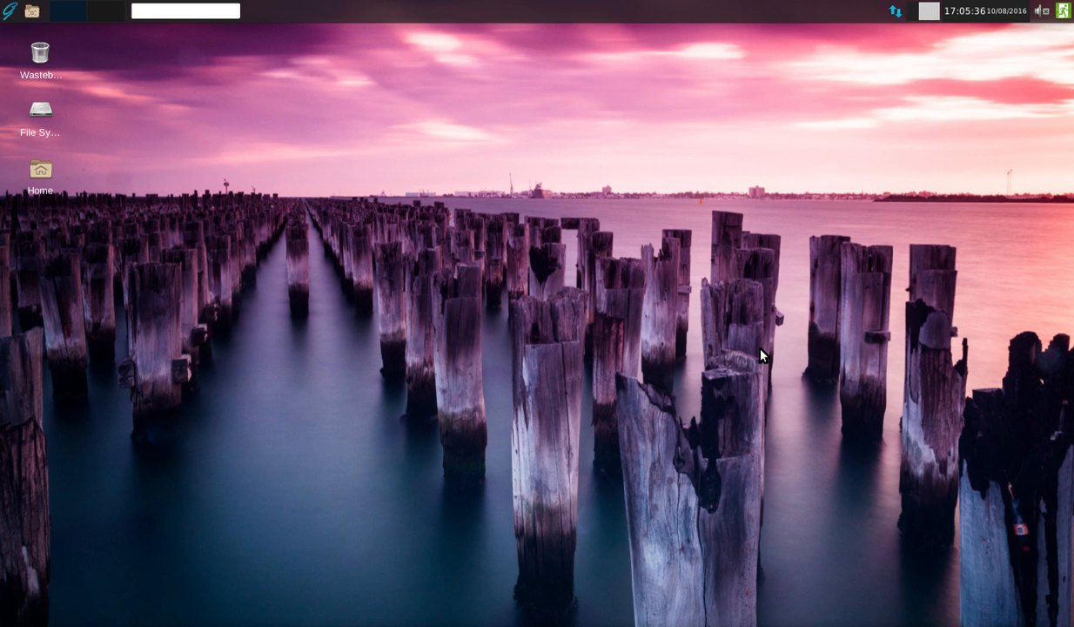
{"action": "mouse_move", "coordinate": [544, 237]}
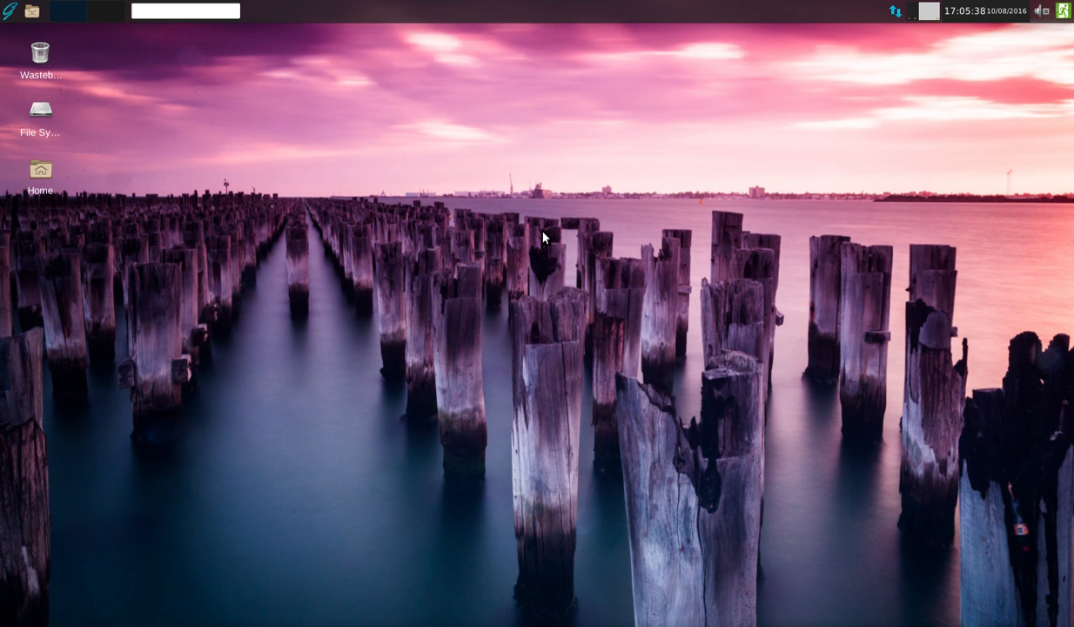
{"action": "mouse_move", "coordinate": [2, 19]}
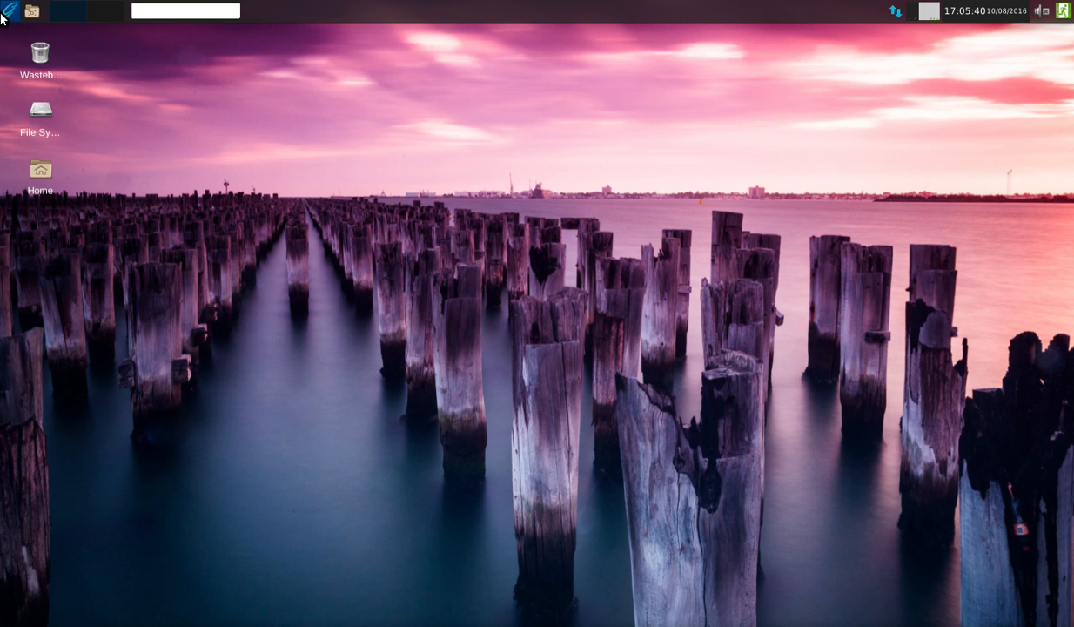
{"action": "left_click", "coordinate": [10, 9]}
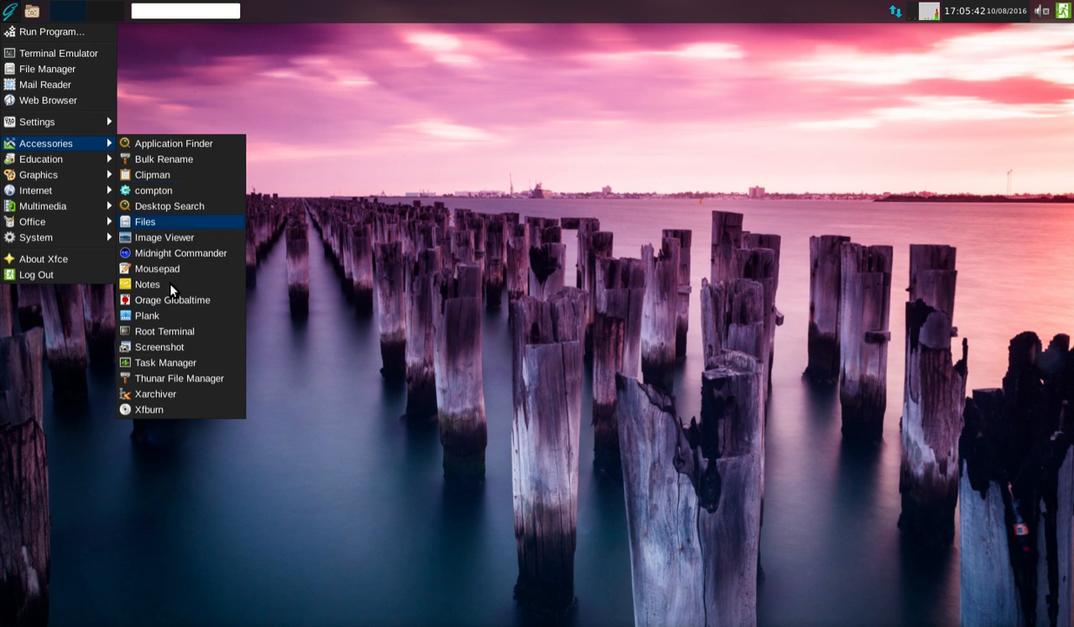
{"action": "mouse_move", "coordinate": [172, 299]}
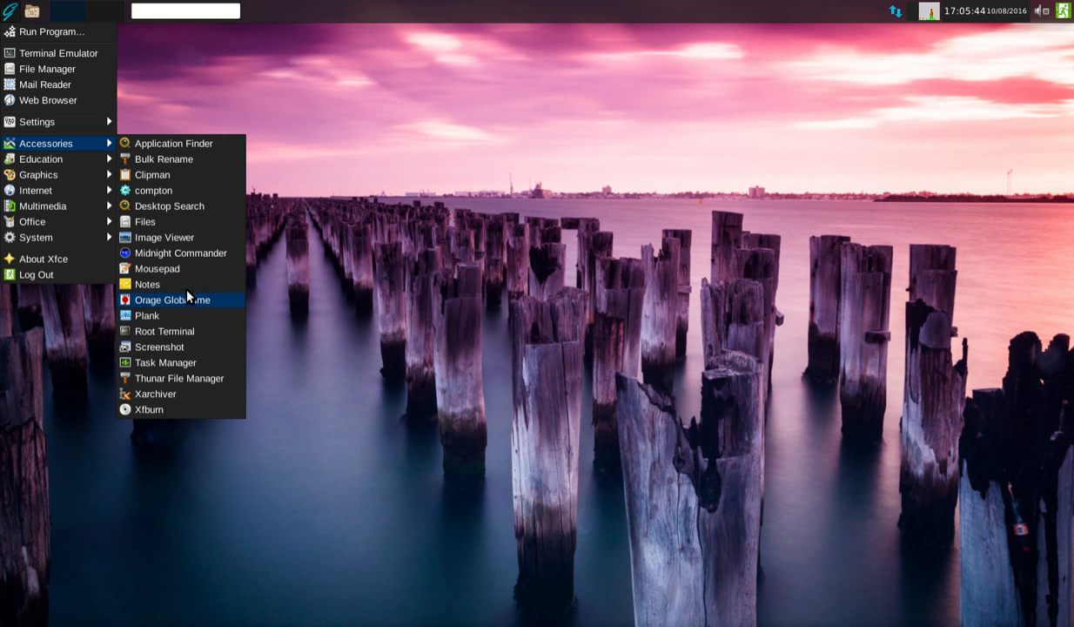
{"action": "mouse_move", "coordinate": [38, 174]}
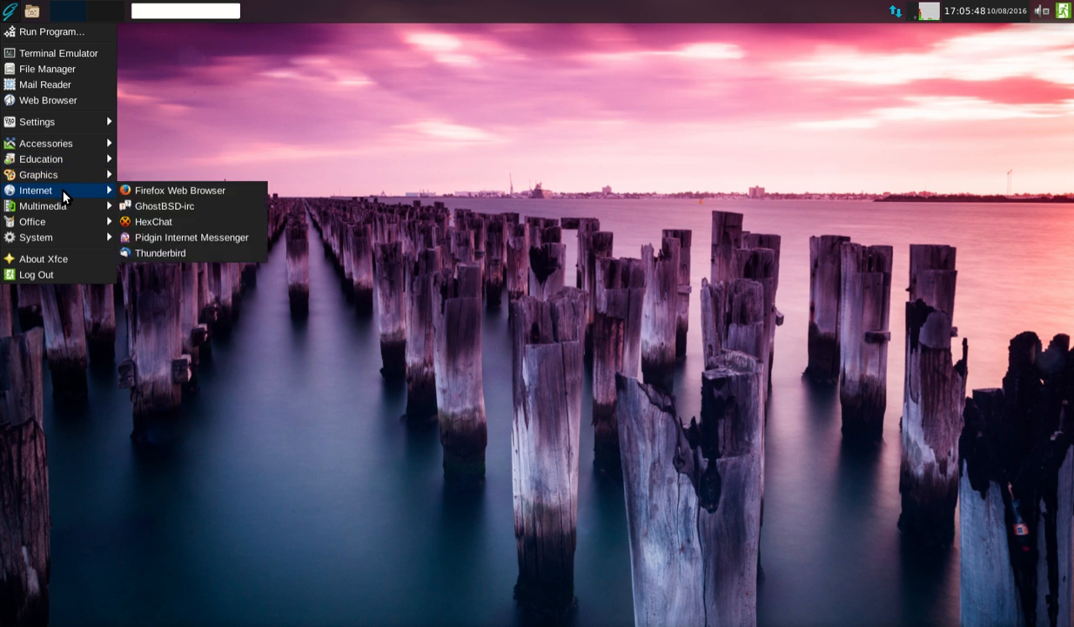
{"action": "mouse_move", "coordinate": [43, 206]}
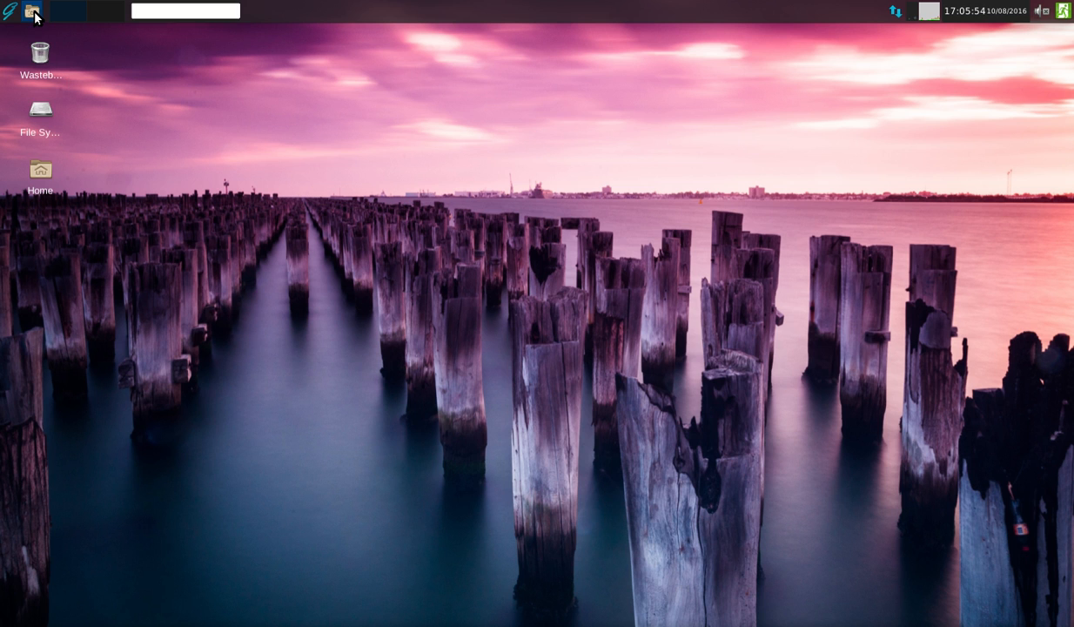
Show the home folder in the Files browser and Thunar, moving the Thunar window toward the centre
{"action": "left_click", "coordinate": [32, 11]}
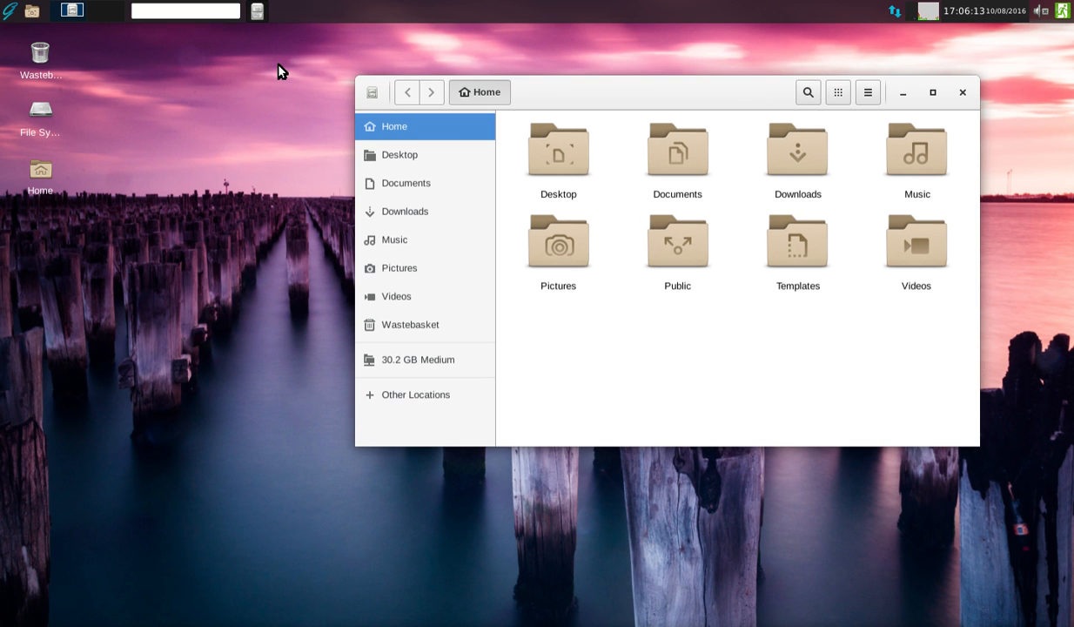
{"action": "left_click", "coordinate": [10, 10]}
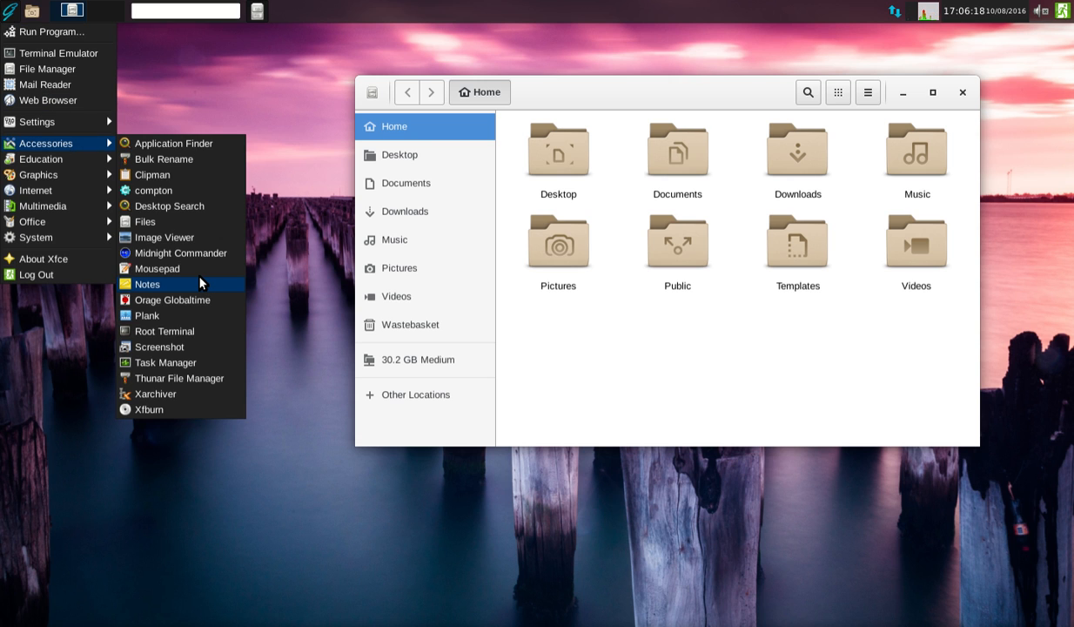
{"action": "mouse_move", "coordinate": [181, 378]}
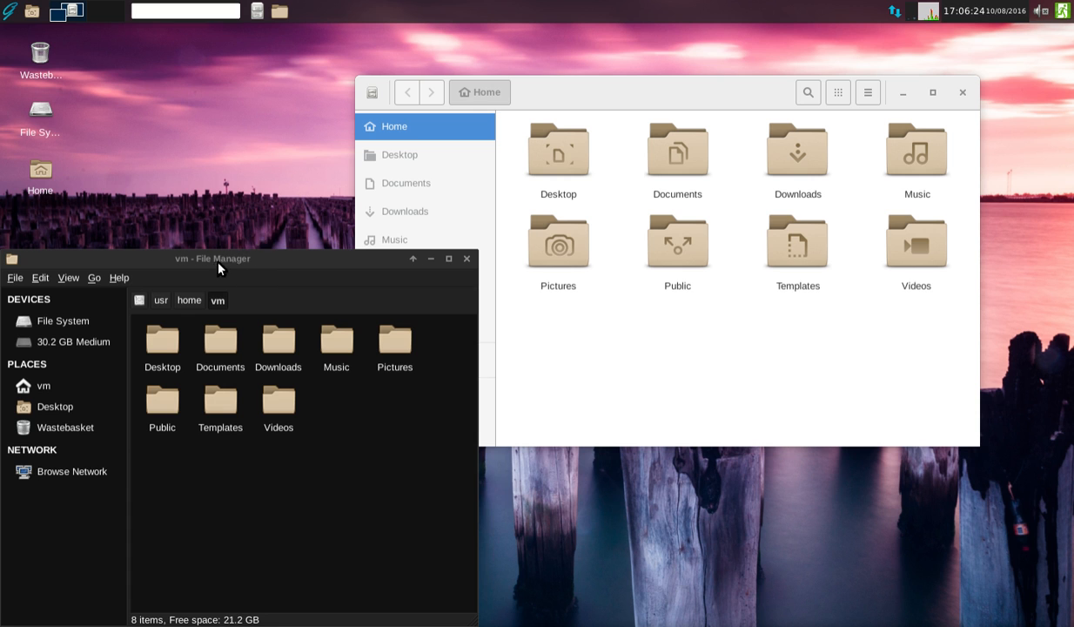
{"action": "left_click_drag", "start_coordinate": [213, 258], "coordinate": [345, 154]}
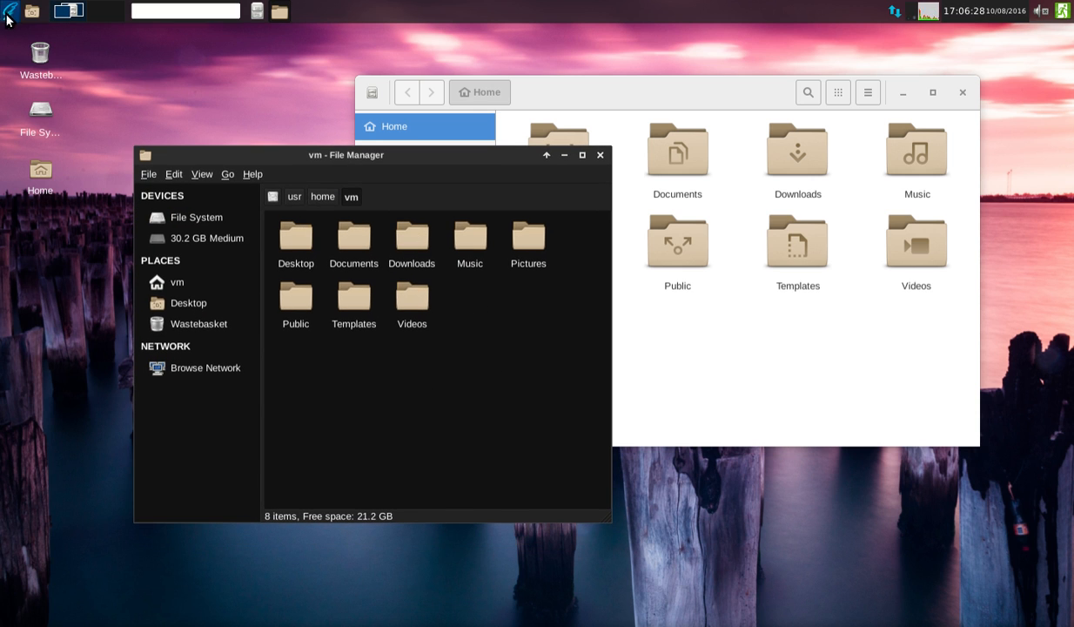
{"action": "left_click", "coordinate": [9, 10]}
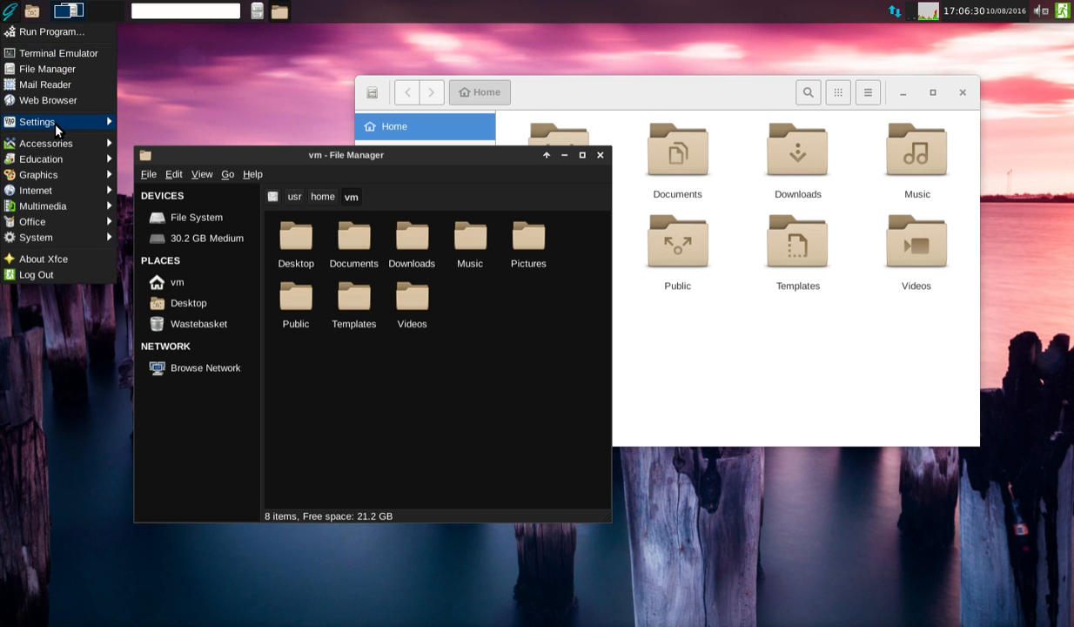
In Settings Manager > Appearance, apply the Ghomix style so the open windows turn light
{"action": "left_click", "coordinate": [36, 121]}
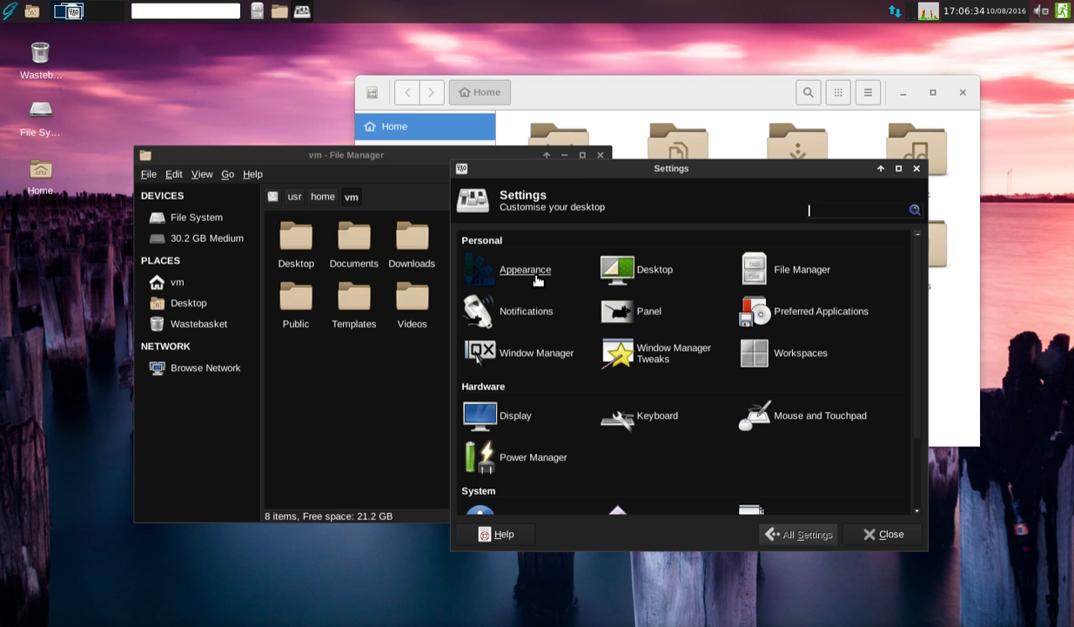
{"action": "left_click", "coordinate": [525, 269]}
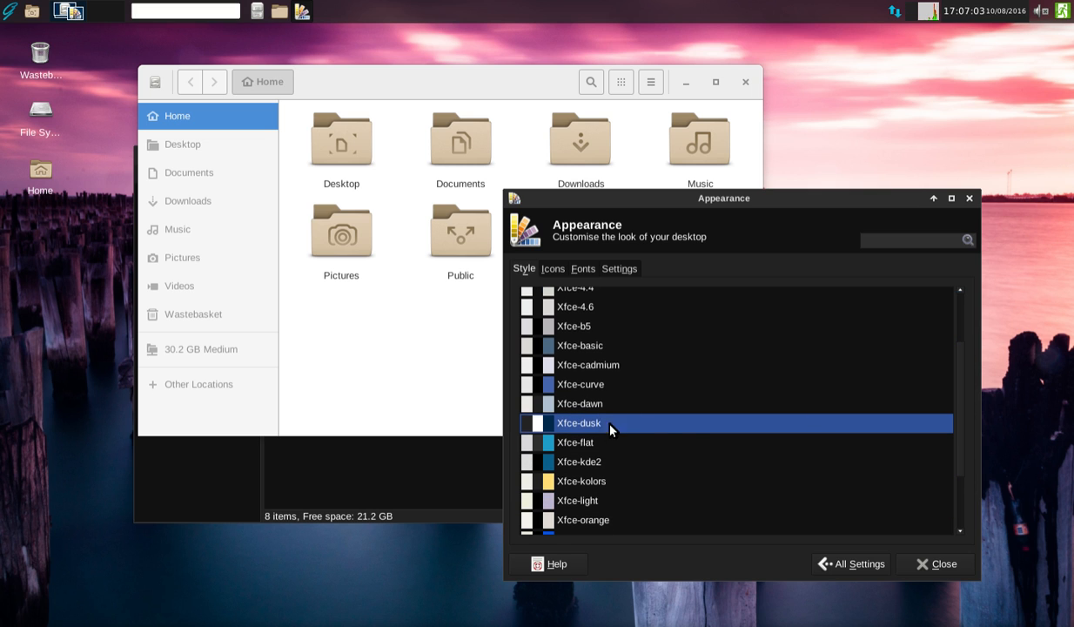
{"action": "scroll", "scroll_direction": "down", "scroll_amount": 3}
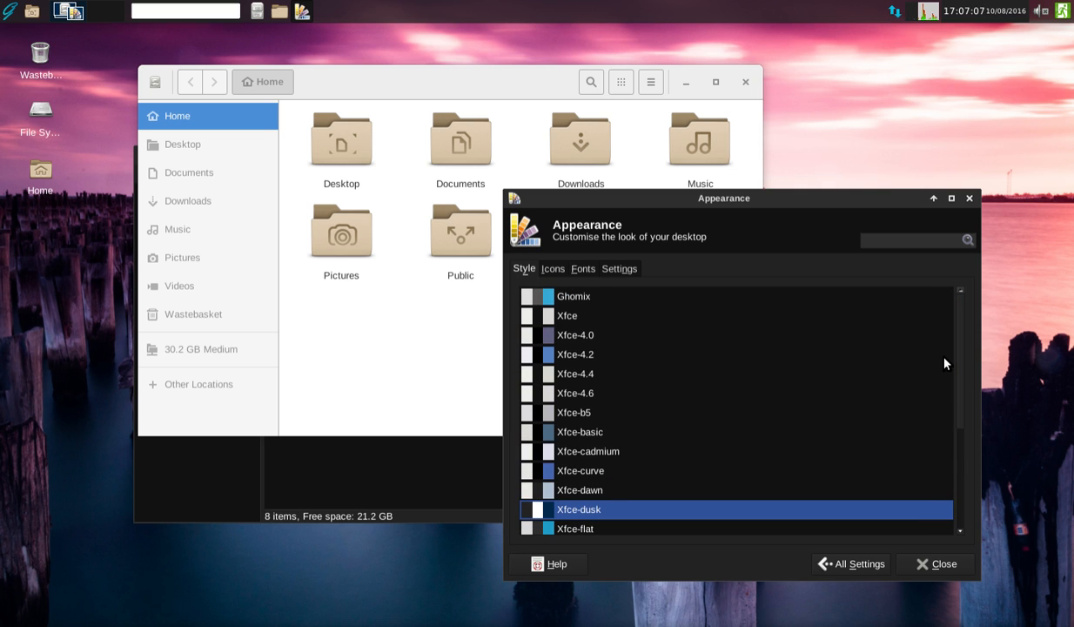
{"action": "mouse_move", "coordinate": [611, 300]}
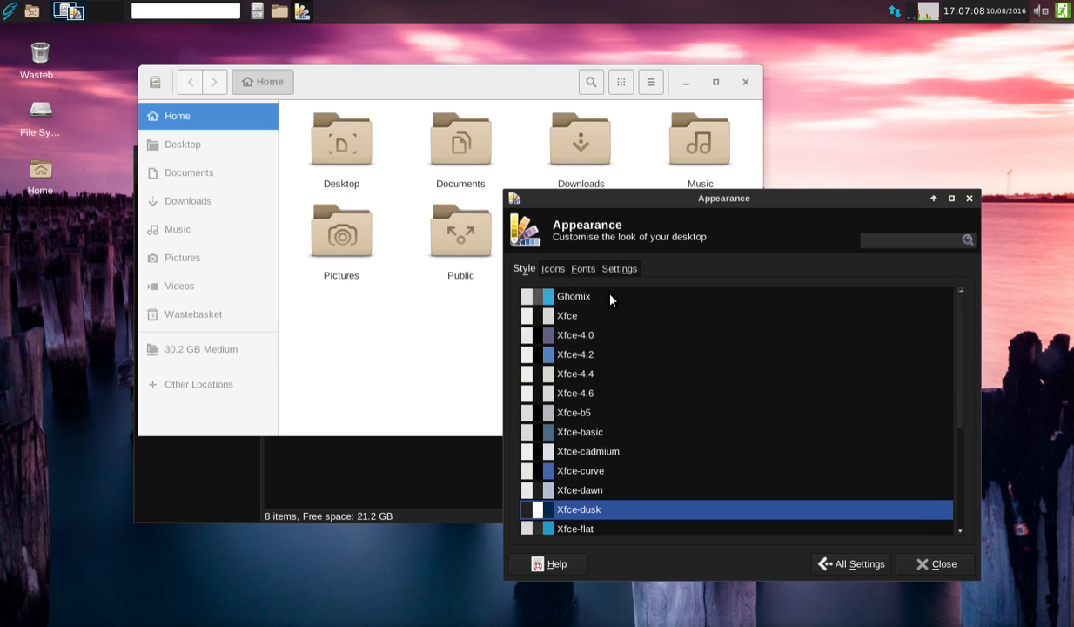
{"action": "left_click", "coordinate": [573, 297]}
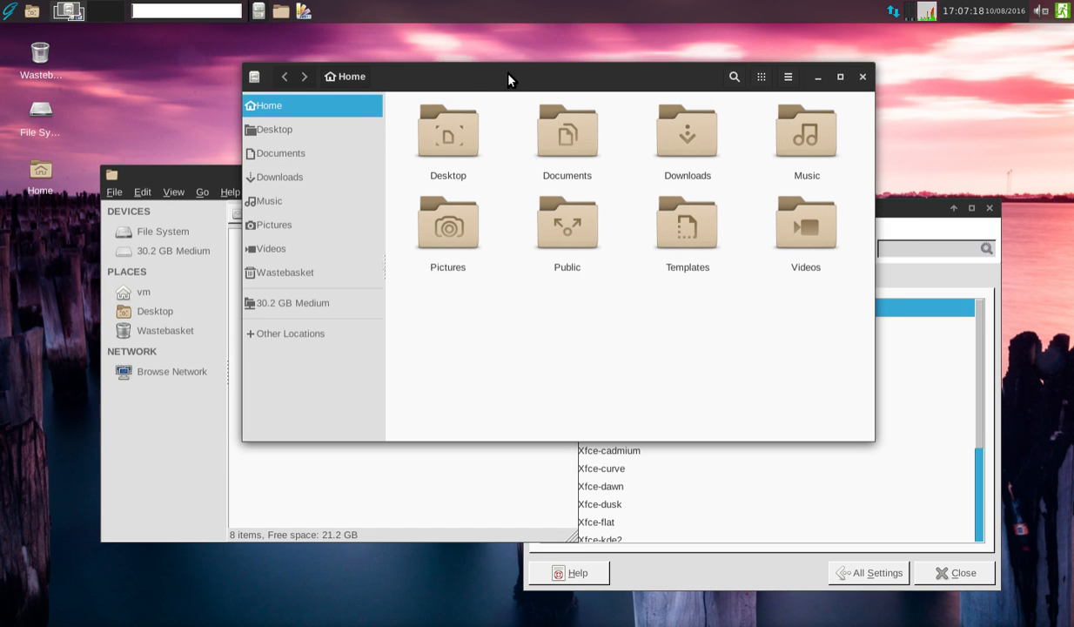
Relaunch OBS Studio, close it again, then close the Appearance dialog and remaining windows
{"action": "left_click", "coordinate": [10, 10]}
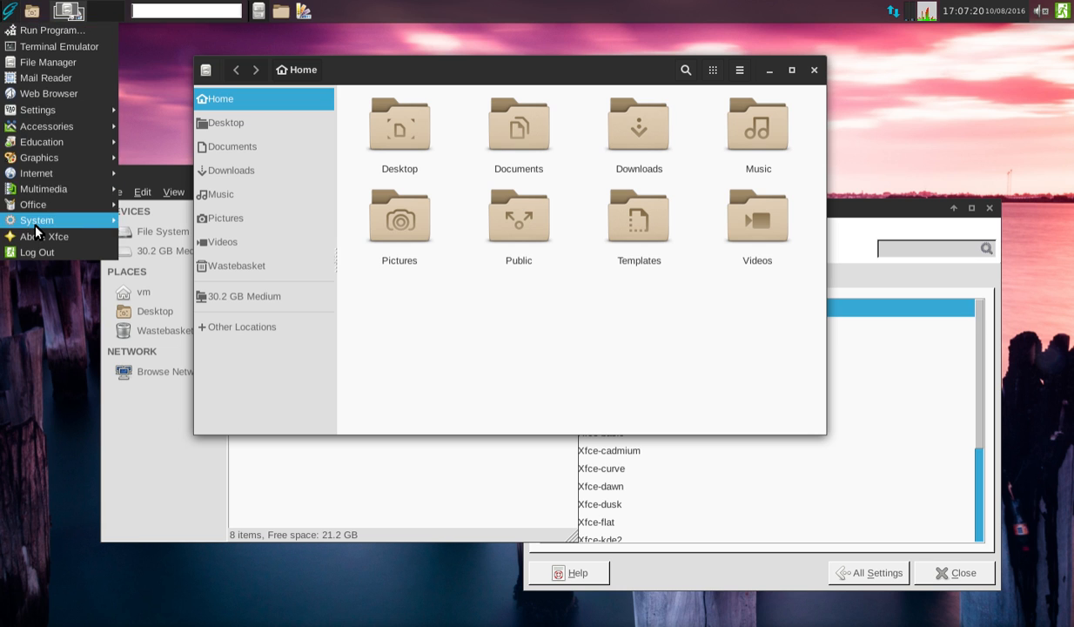
{"action": "mouse_move", "coordinate": [42, 188]}
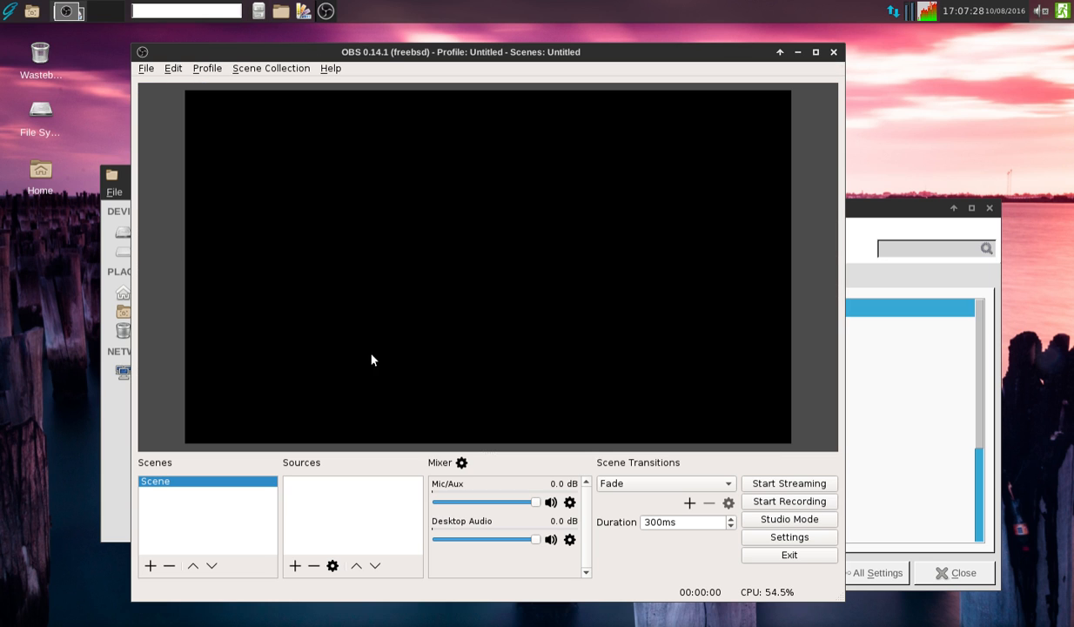
{"action": "left_click", "coordinate": [145, 68]}
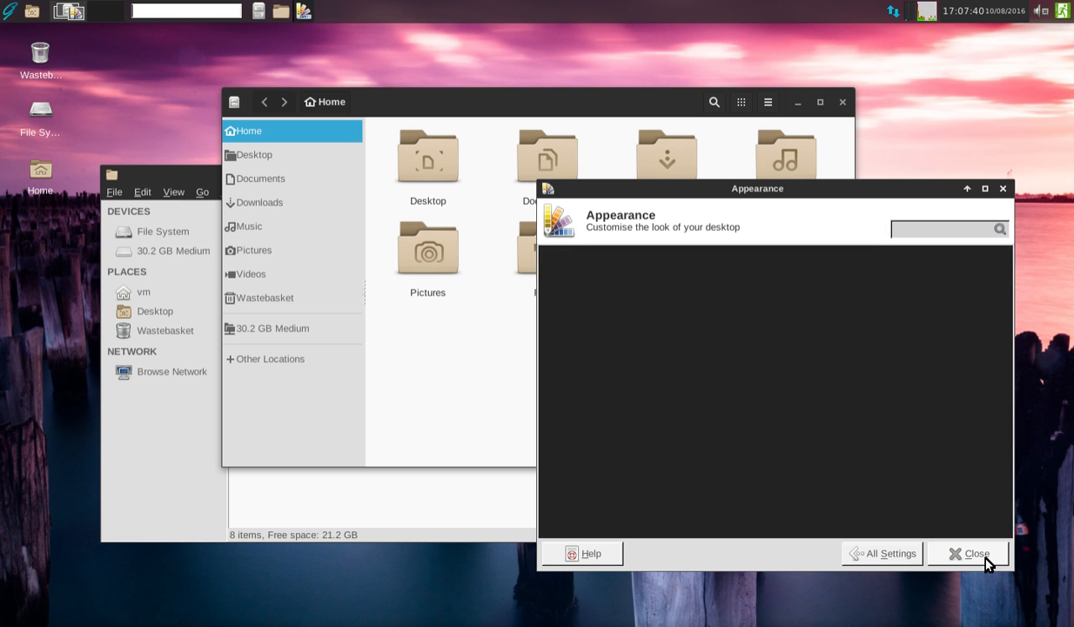
{"action": "left_click", "coordinate": [968, 553]}
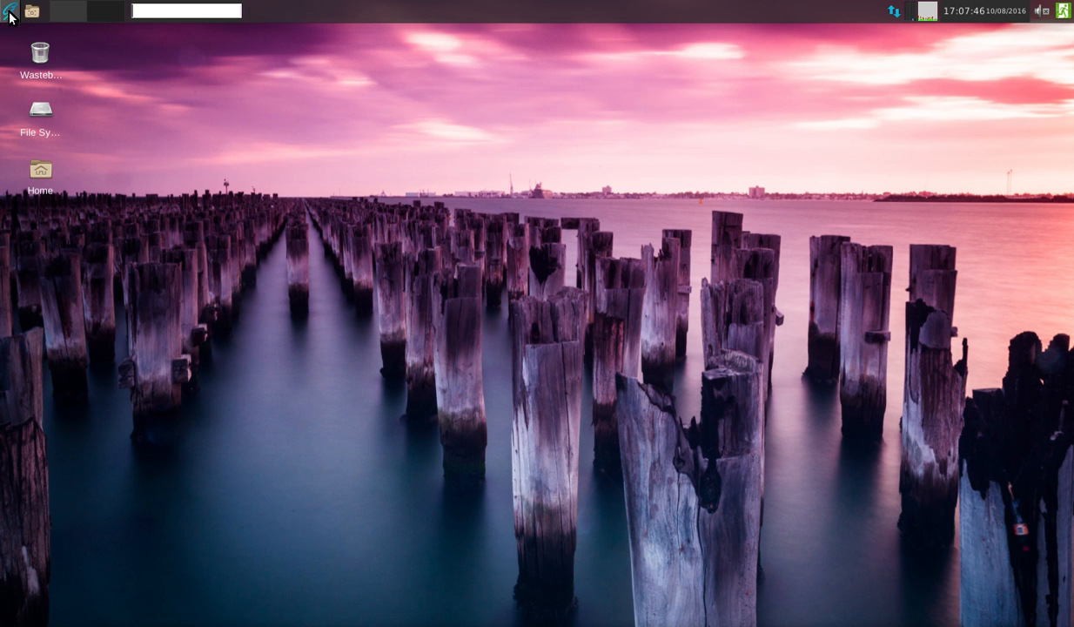
Launch OctoPkg maximized, search 'firefox', select the installed firefox package, then start a chromium search
{"action": "left_click", "coordinate": [10, 11]}
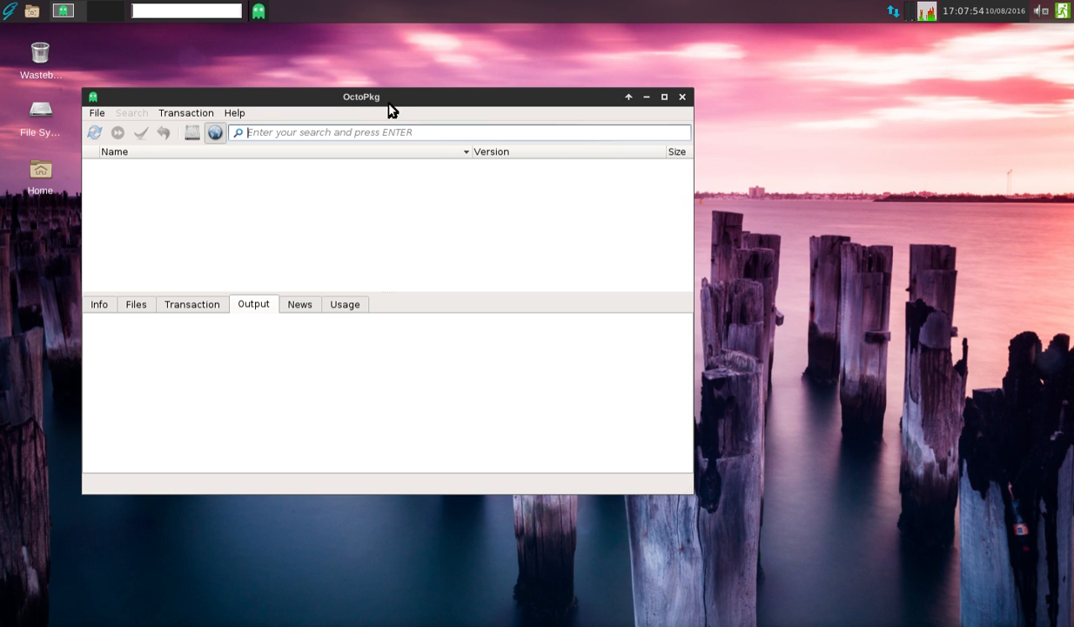
{"action": "left_click", "coordinate": [664, 97]}
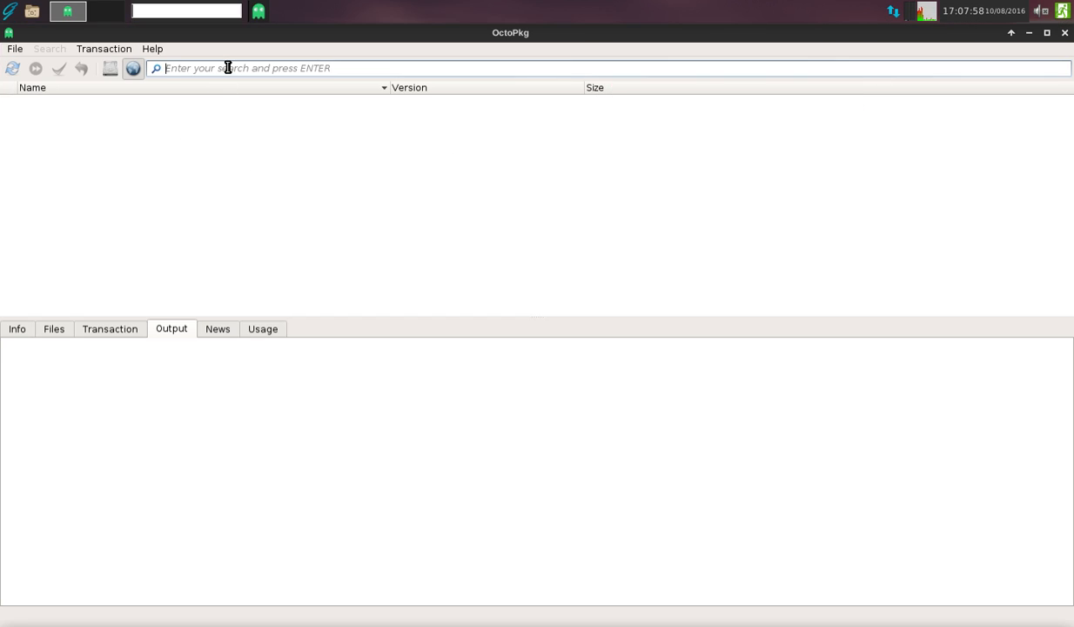
{"action": "type", "text": "firefox"}
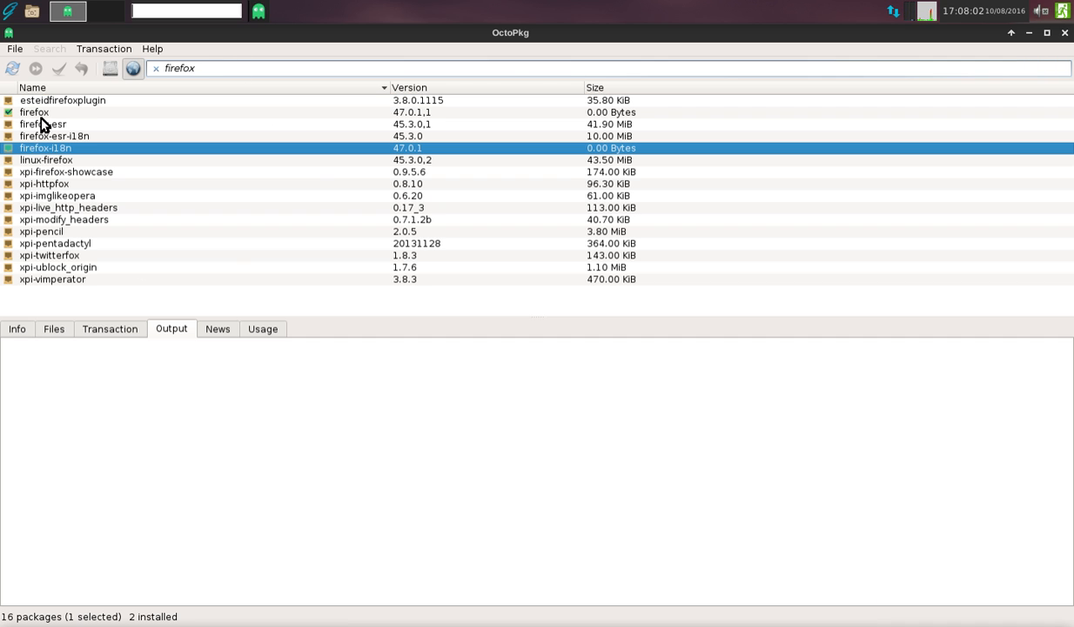
{"action": "left_click", "coordinate": [35, 111]}
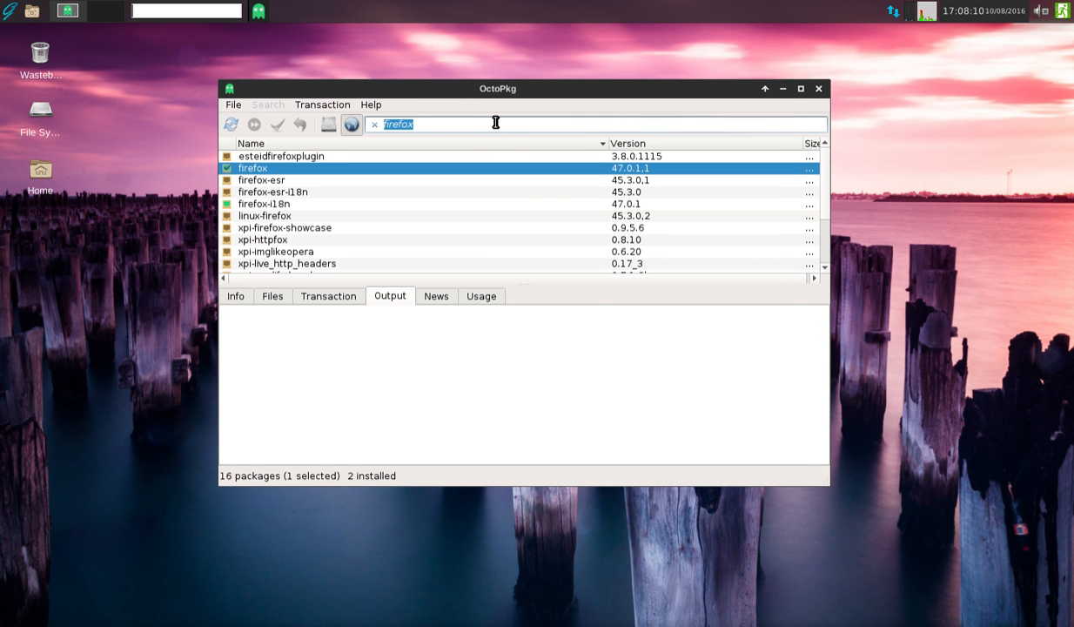
{"action": "type", "text": "chromium"}
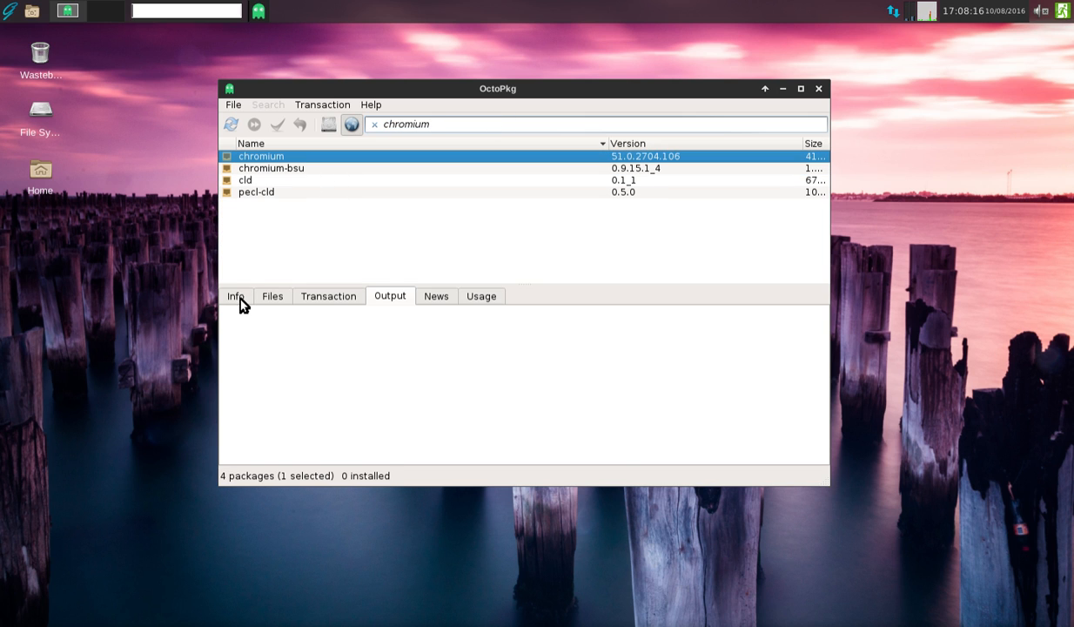
Show chromium's Info details, search 'pepper fl' and browse its 43 flash results, then close OctoPkg
{"action": "left_click", "coordinate": [235, 296]}
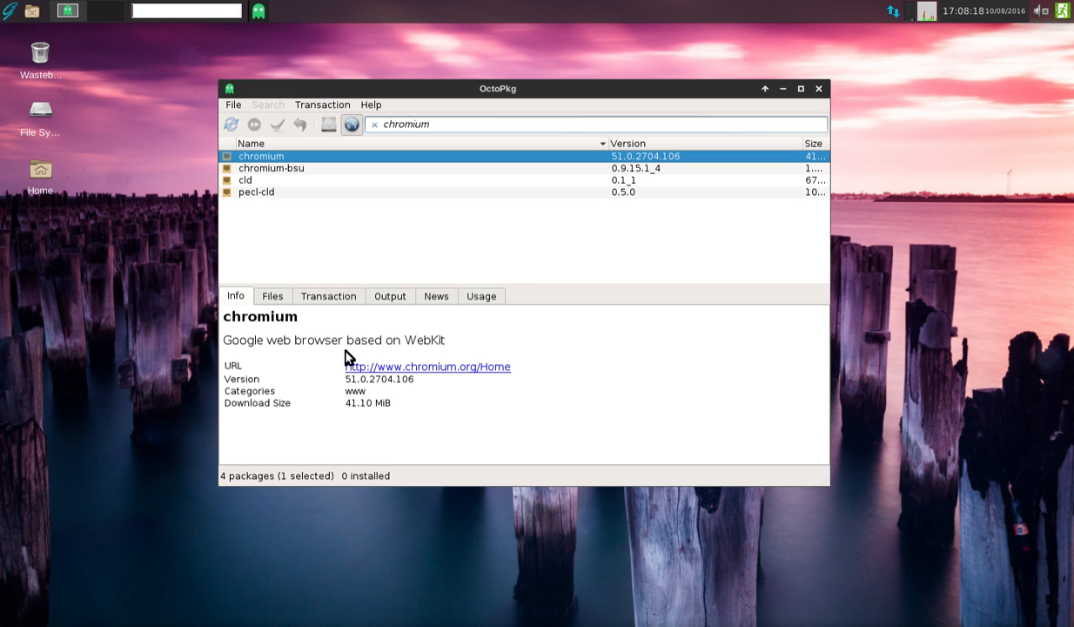
{"action": "mouse_move", "coordinate": [402, 411]}
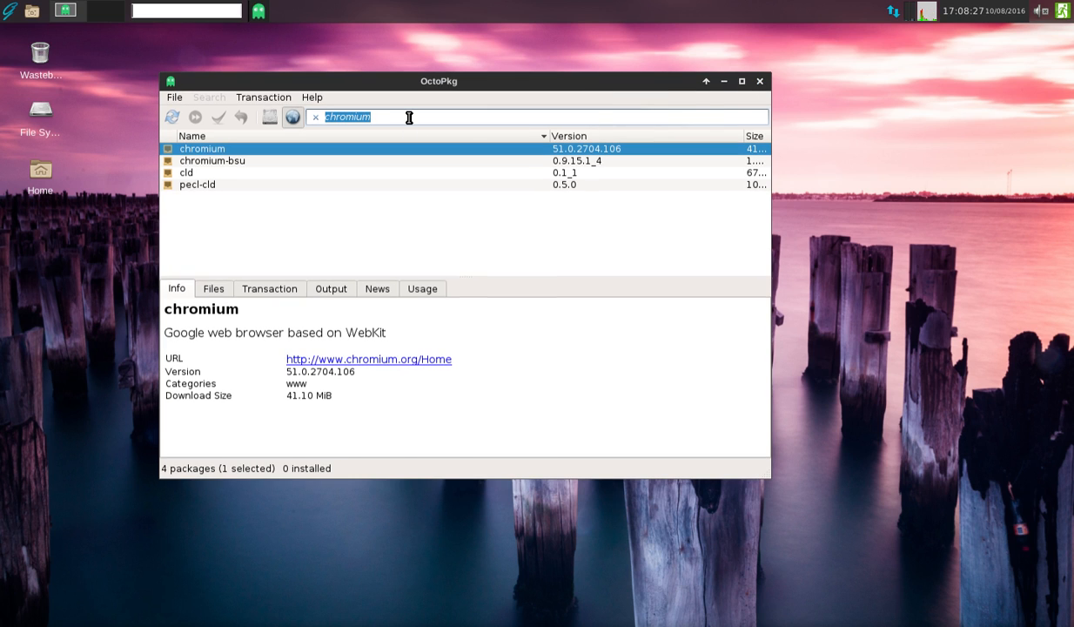
{"action": "type", "text": "pepper fl"}
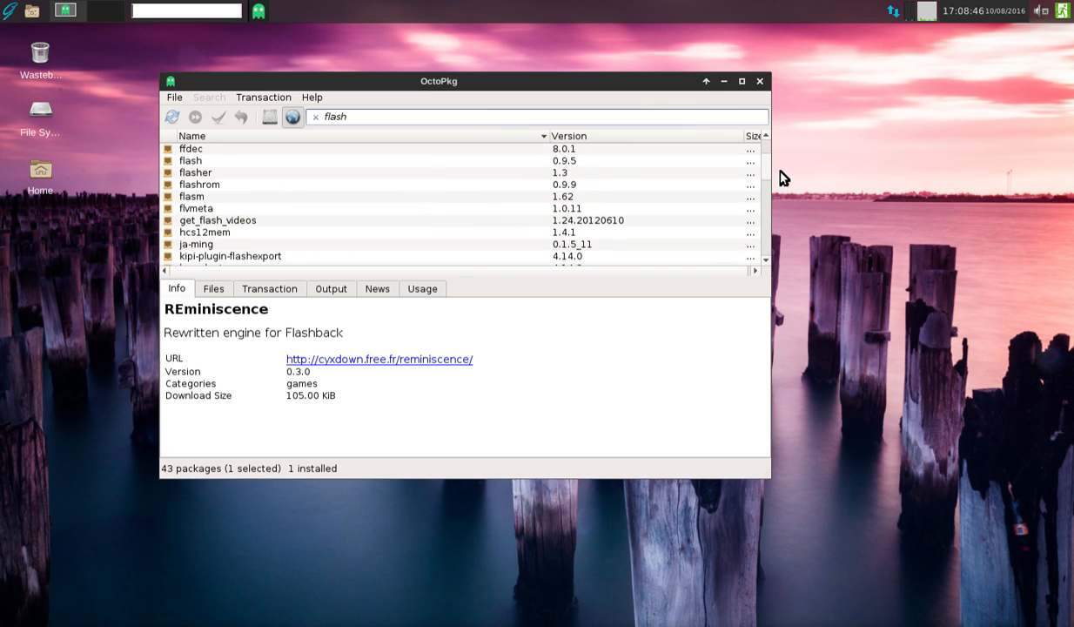
{"action": "scroll", "scroll_direction": "down", "scroll_amount": 3}
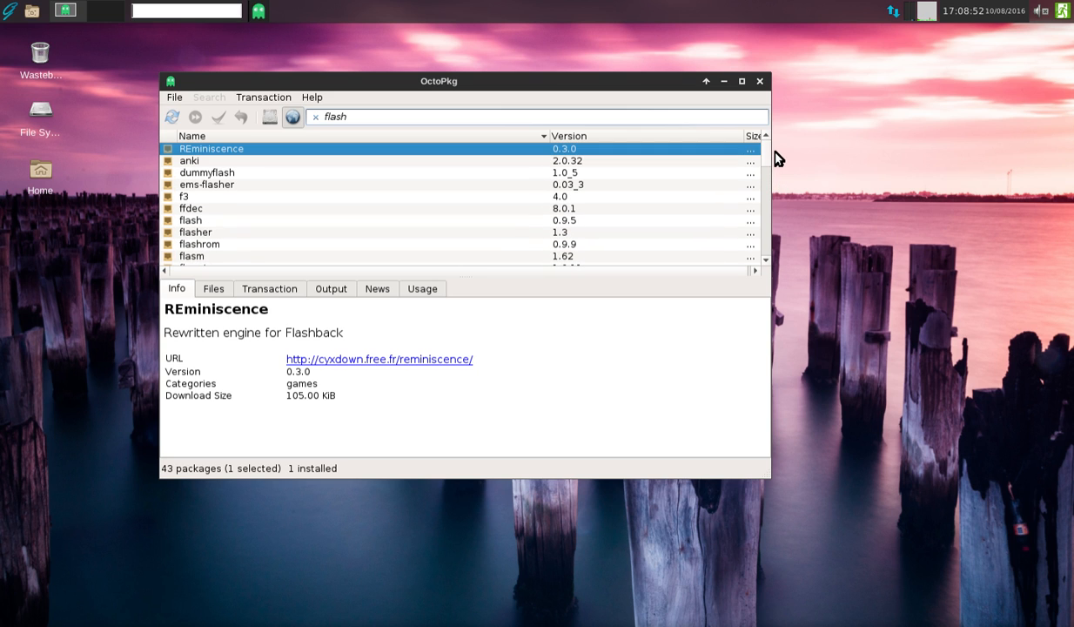
{"action": "mouse_move", "coordinate": [764, 87]}
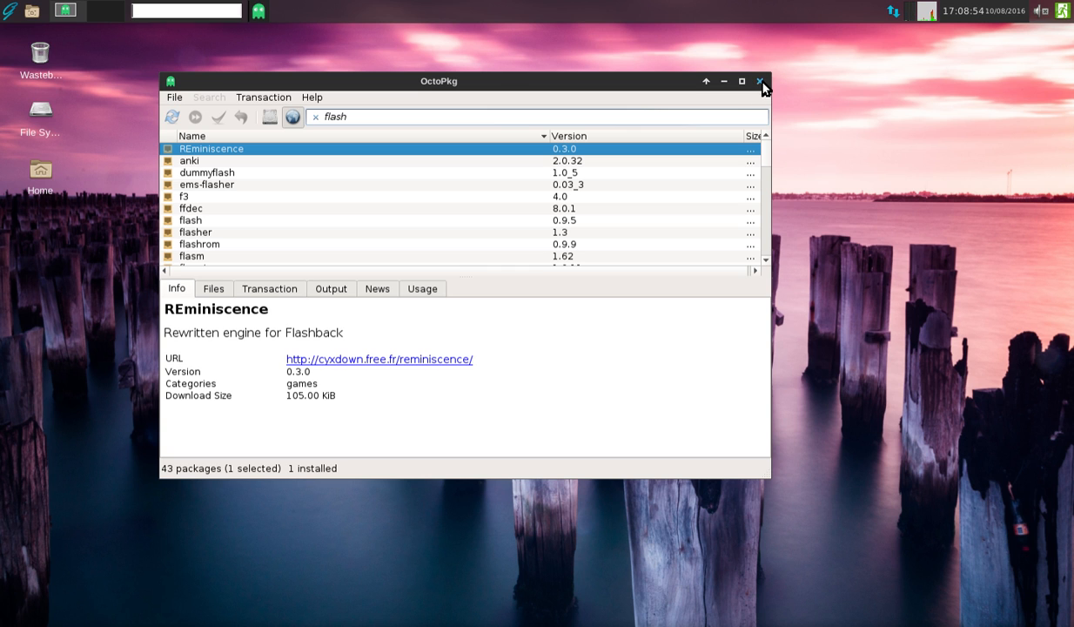
{"action": "left_click", "coordinate": [761, 81]}
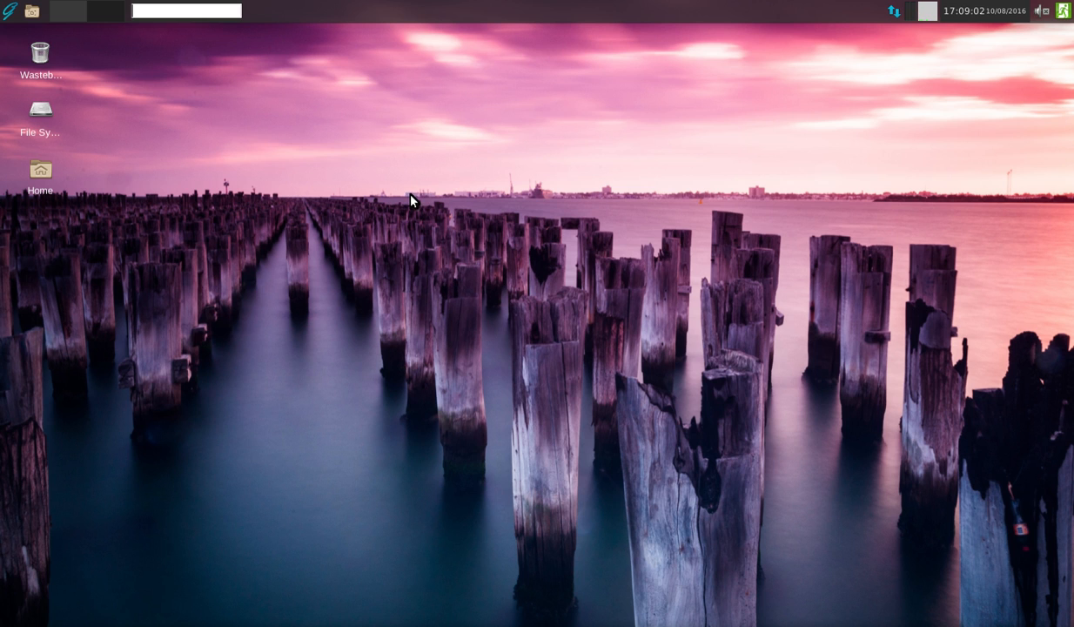
{"action": "mouse_move", "coordinate": [130, 65]}
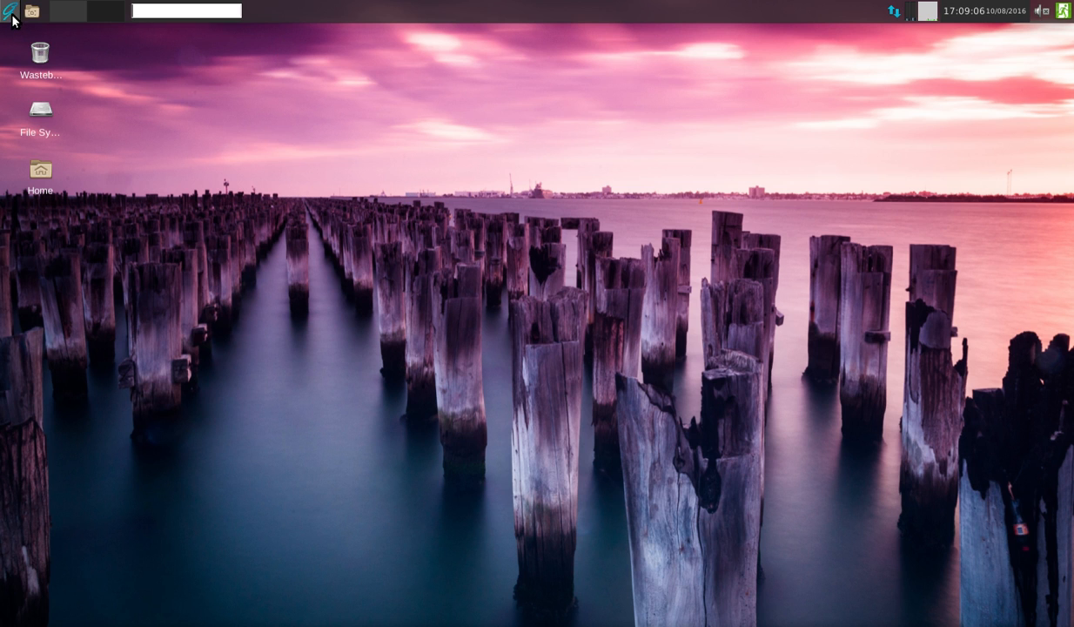
Launch Firefox via the Applications menu's Web Browser entry
{"action": "left_click", "coordinate": [10, 10]}
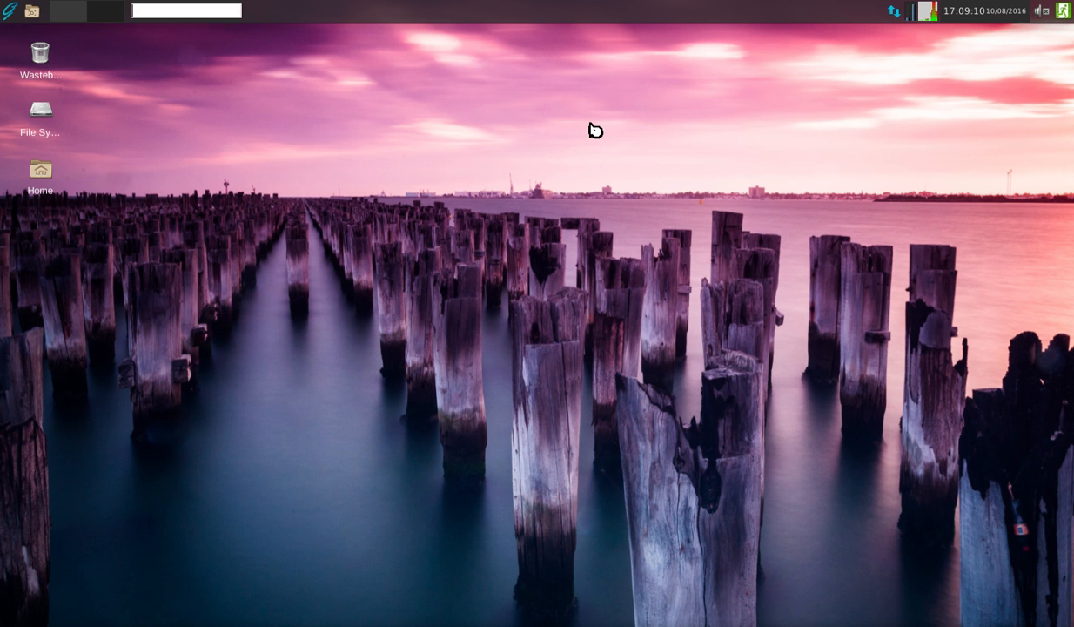
{"action": "left_click", "coordinate": [66, 10]}
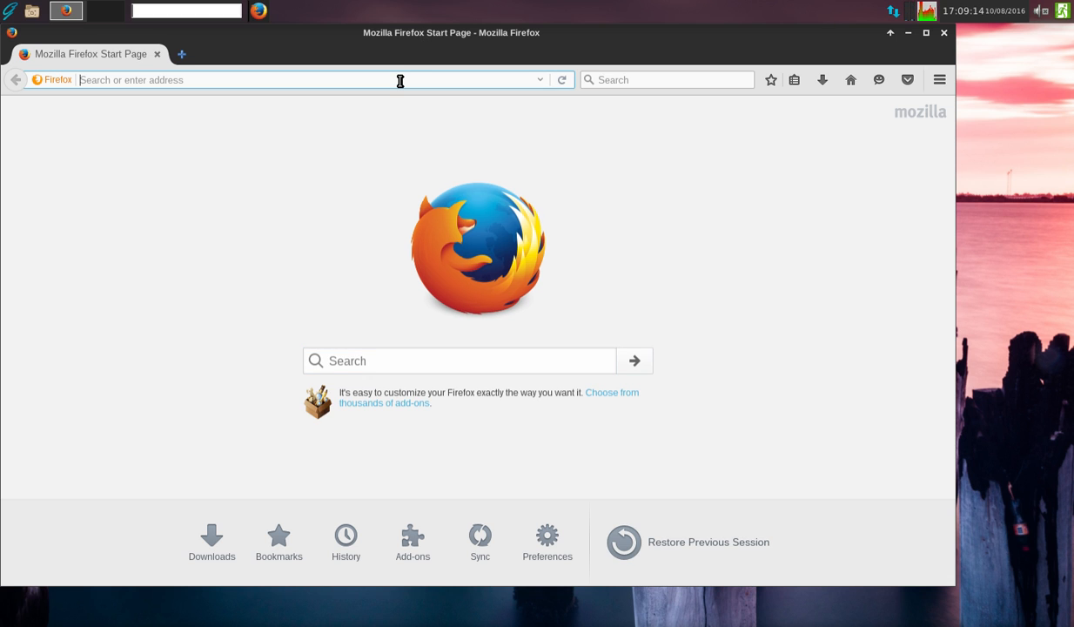
Load twitch.tv with its featured stream playing, dismiss the cookie notice, then close Firefox
{"action": "type", "text": "twitch"}
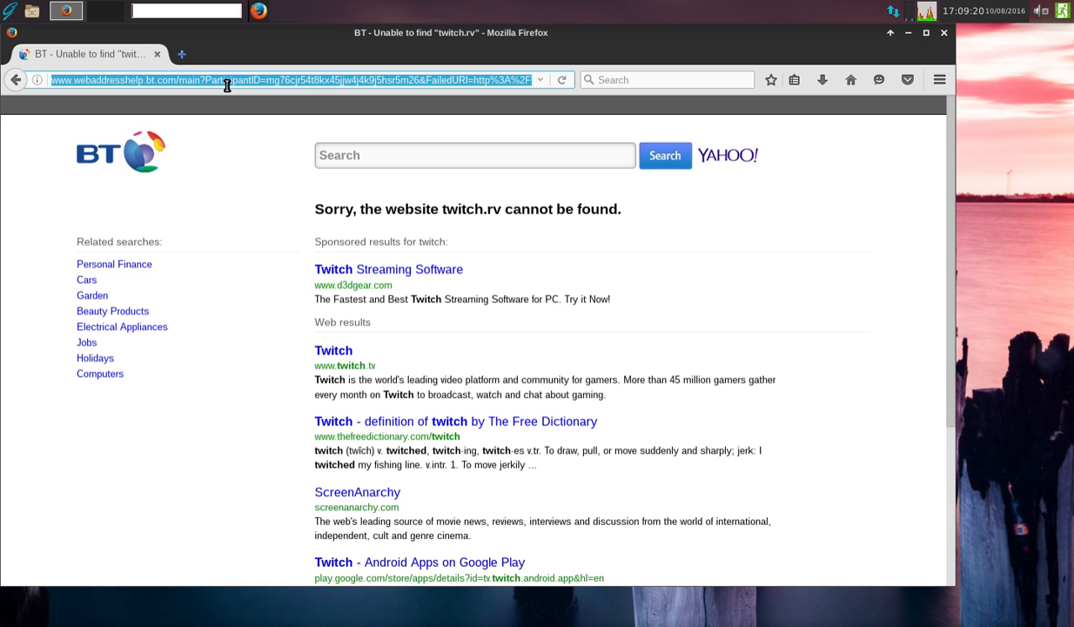
{"action": "type", "text": "twitch.rv/"}
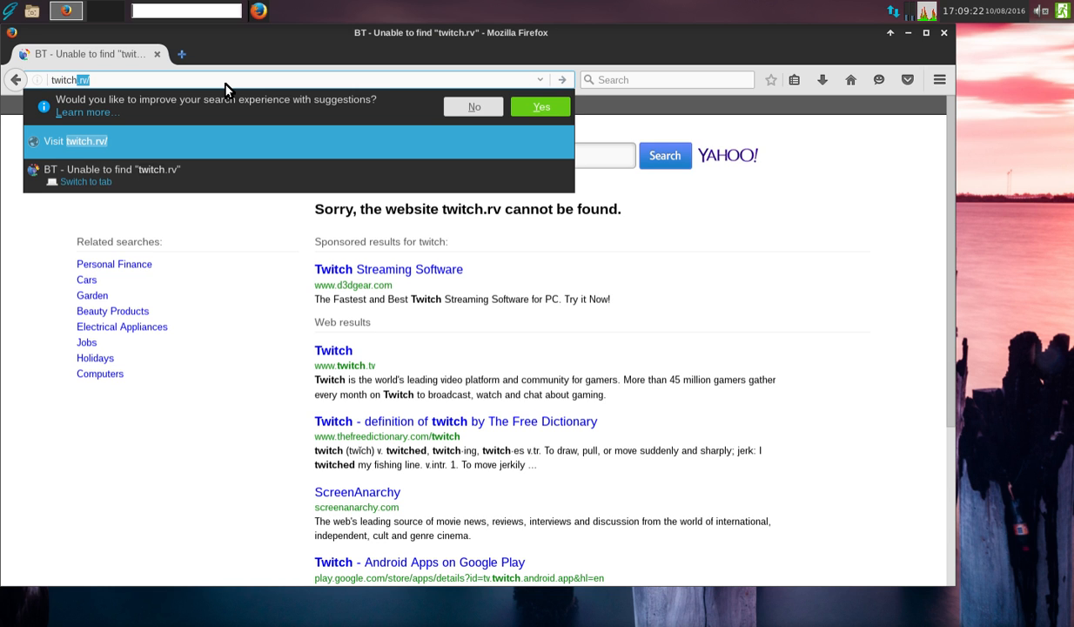
{"action": "left_click", "coordinate": [79, 140]}
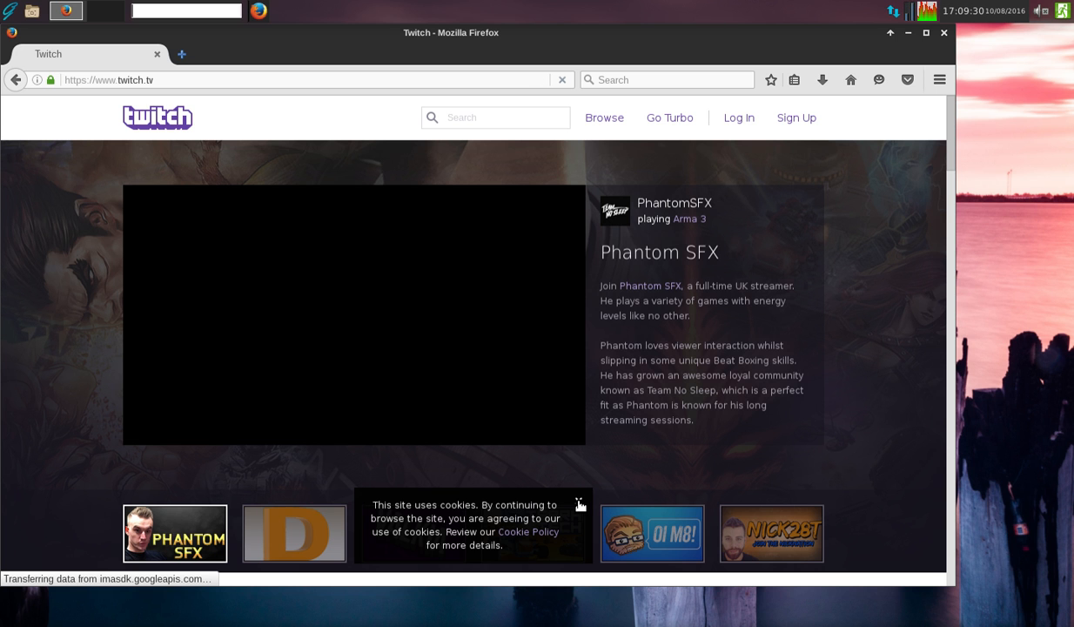
{"action": "left_click", "coordinate": [578, 503]}
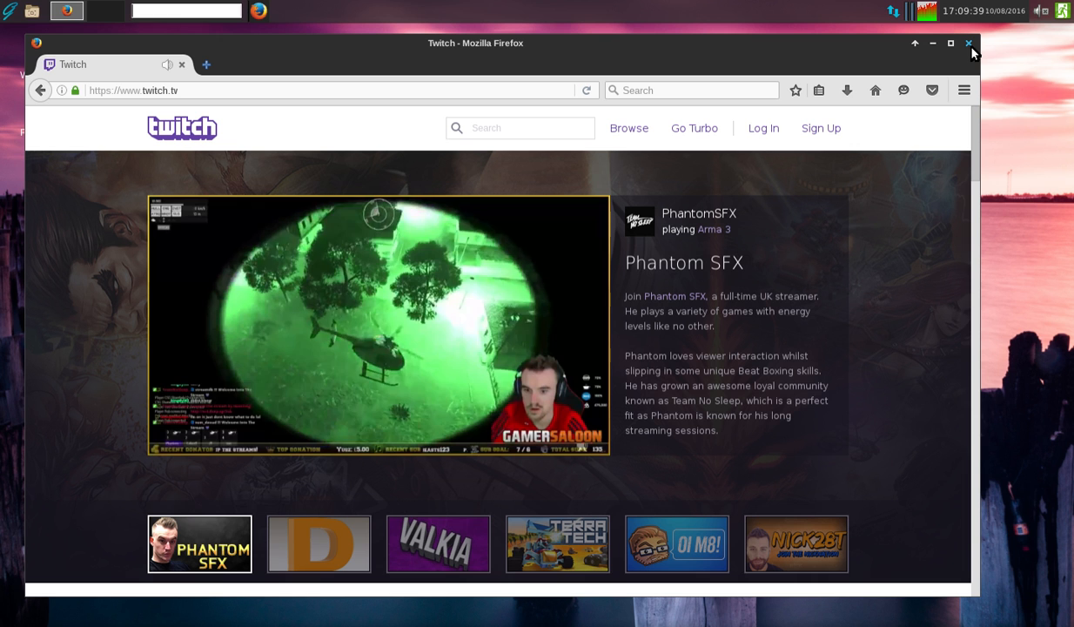
{"action": "left_click", "coordinate": [969, 43]}
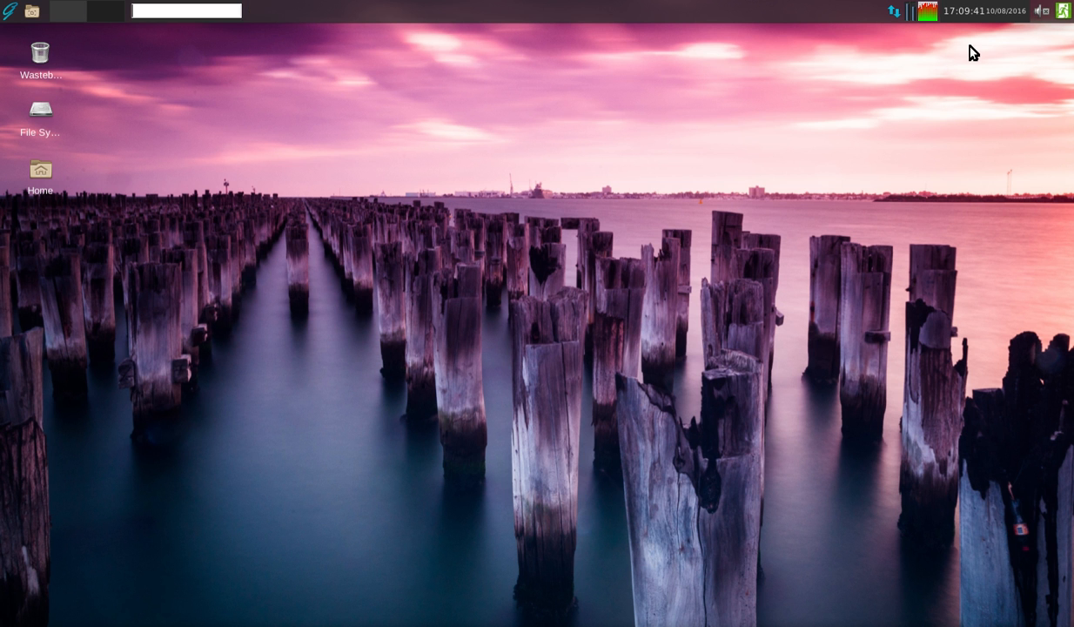
{"action": "mouse_move", "coordinate": [135, 73]}
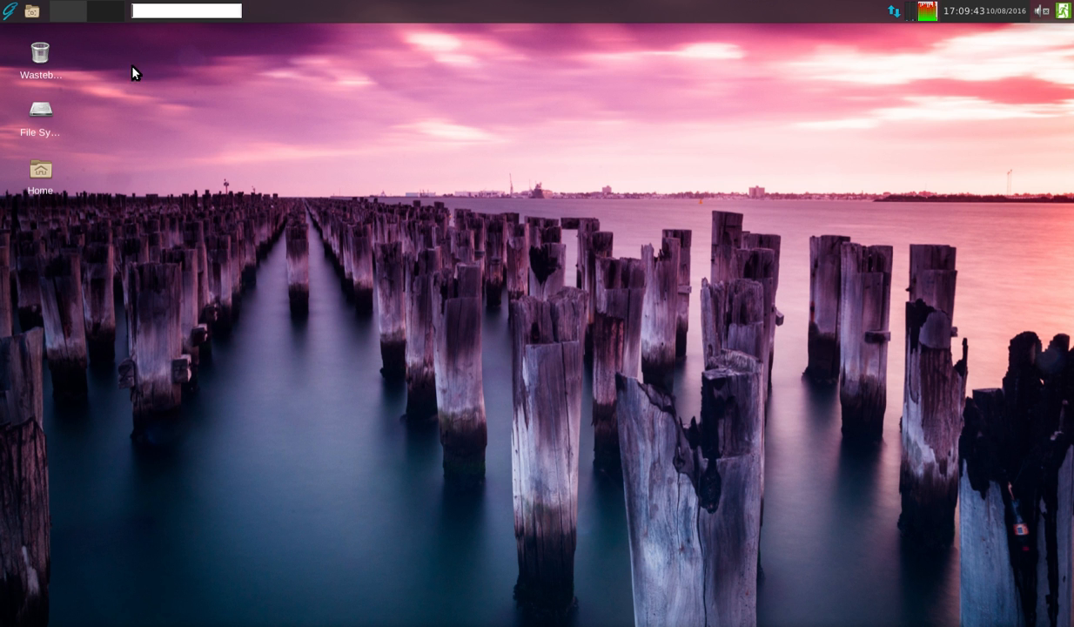
{"action": "mouse_move", "coordinate": [388, 147]}
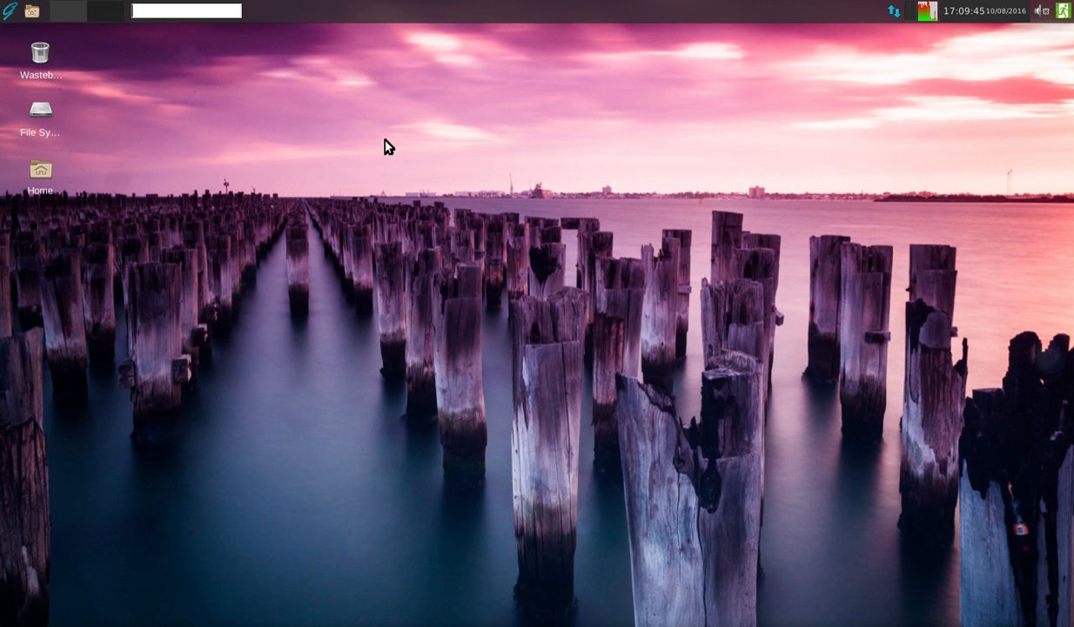